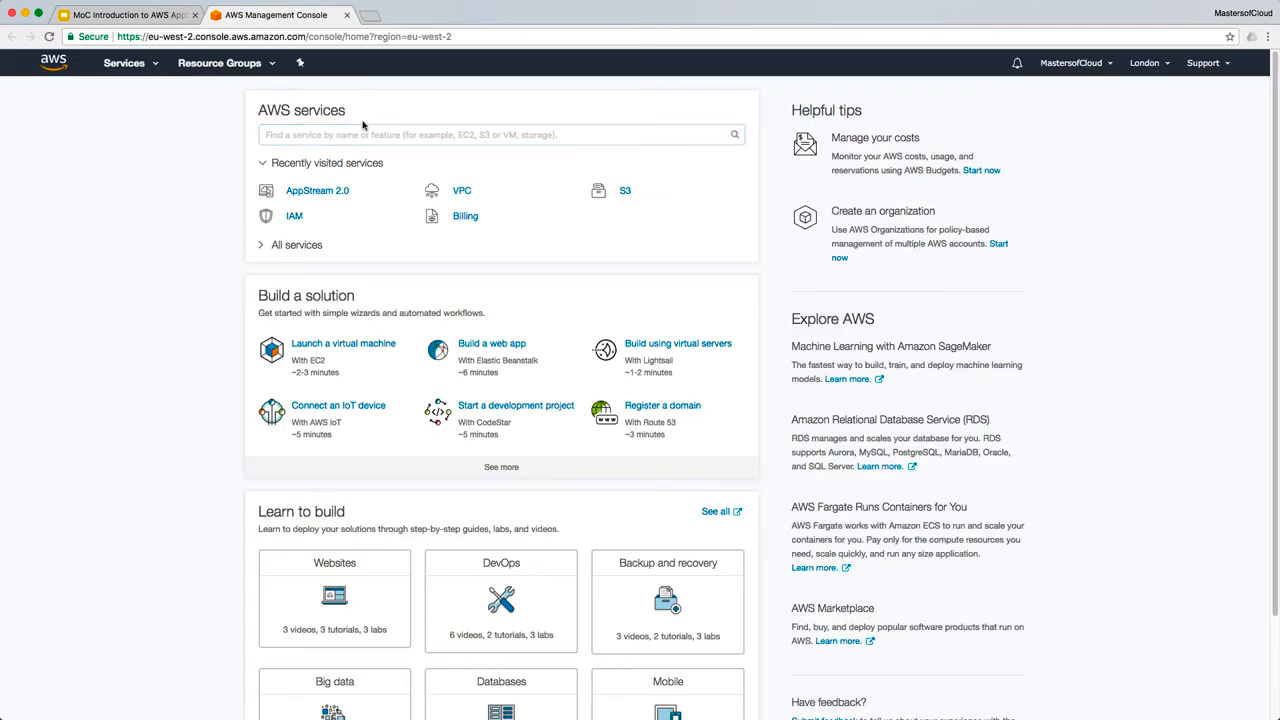
mouse_move(544, 180)
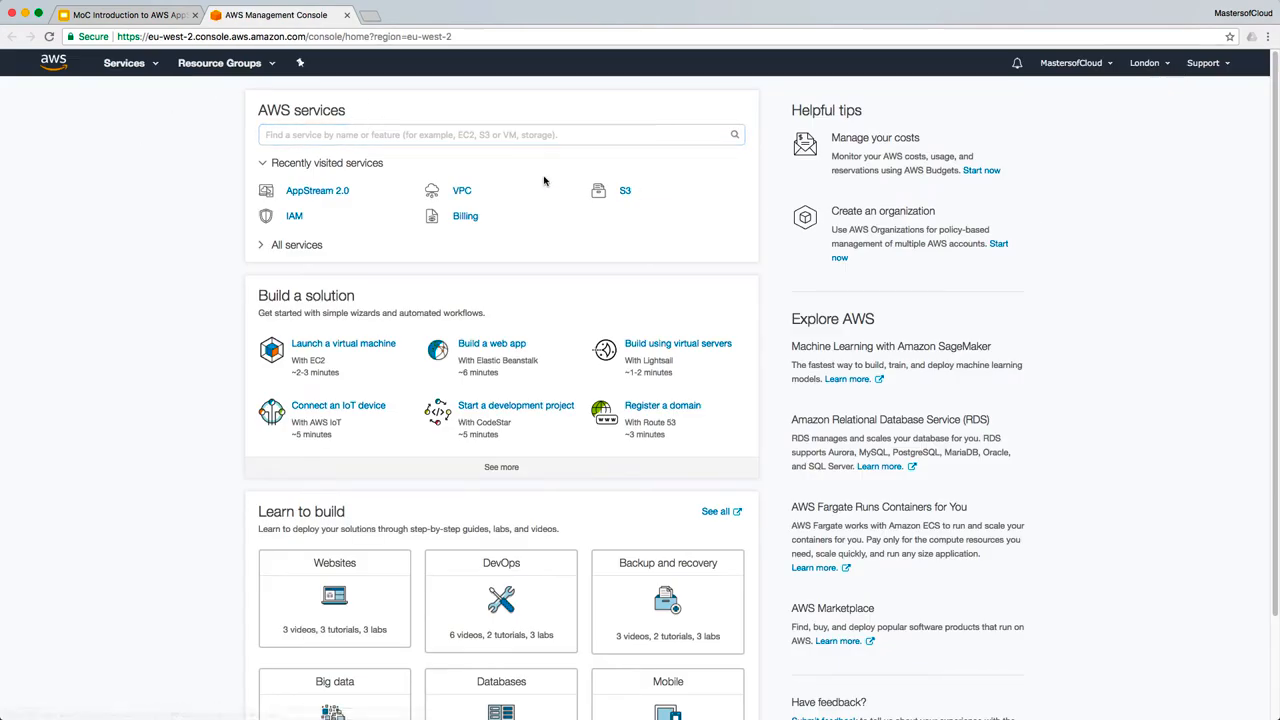
mouse_move(412, 180)
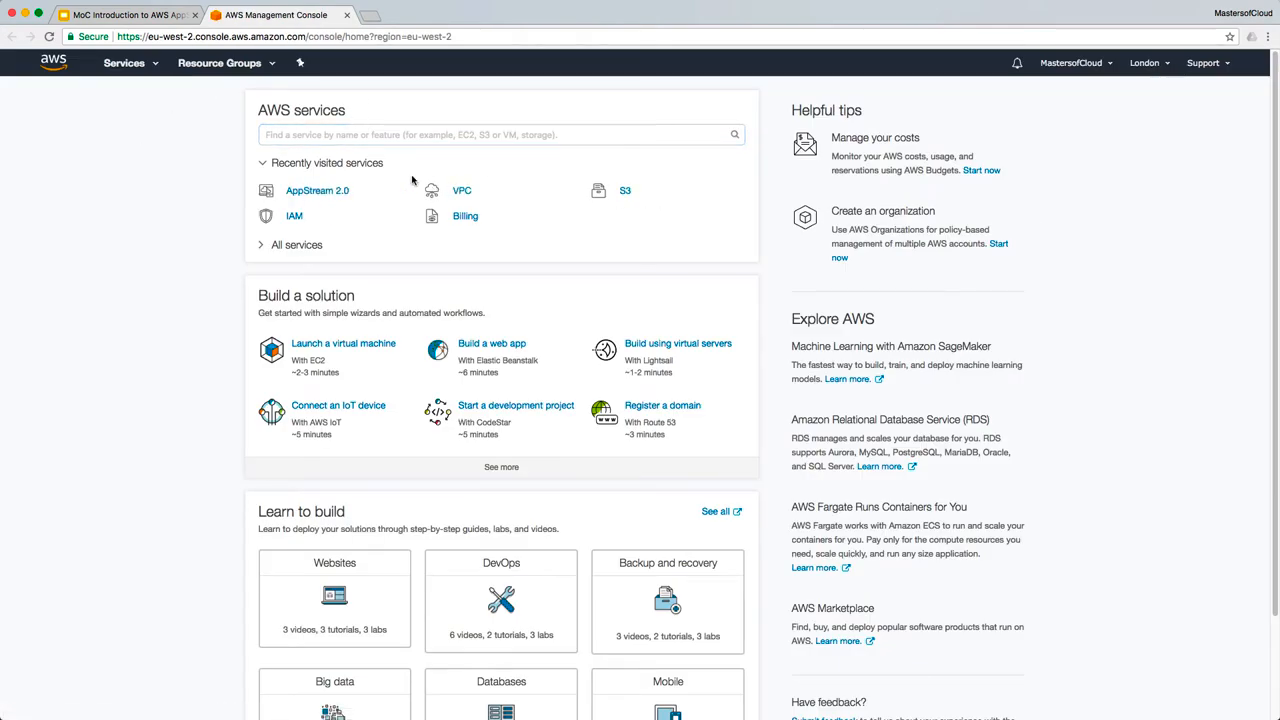
mouse_move(368, 166)
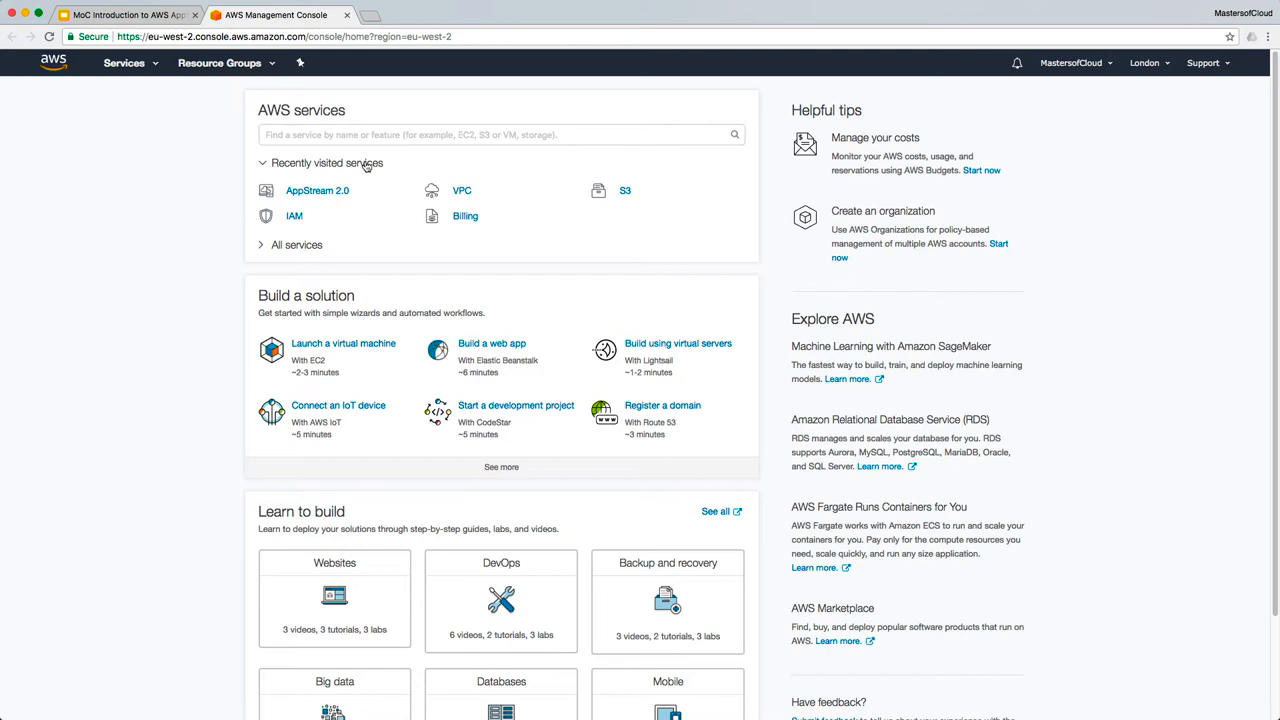
mouse_move(452, 166)
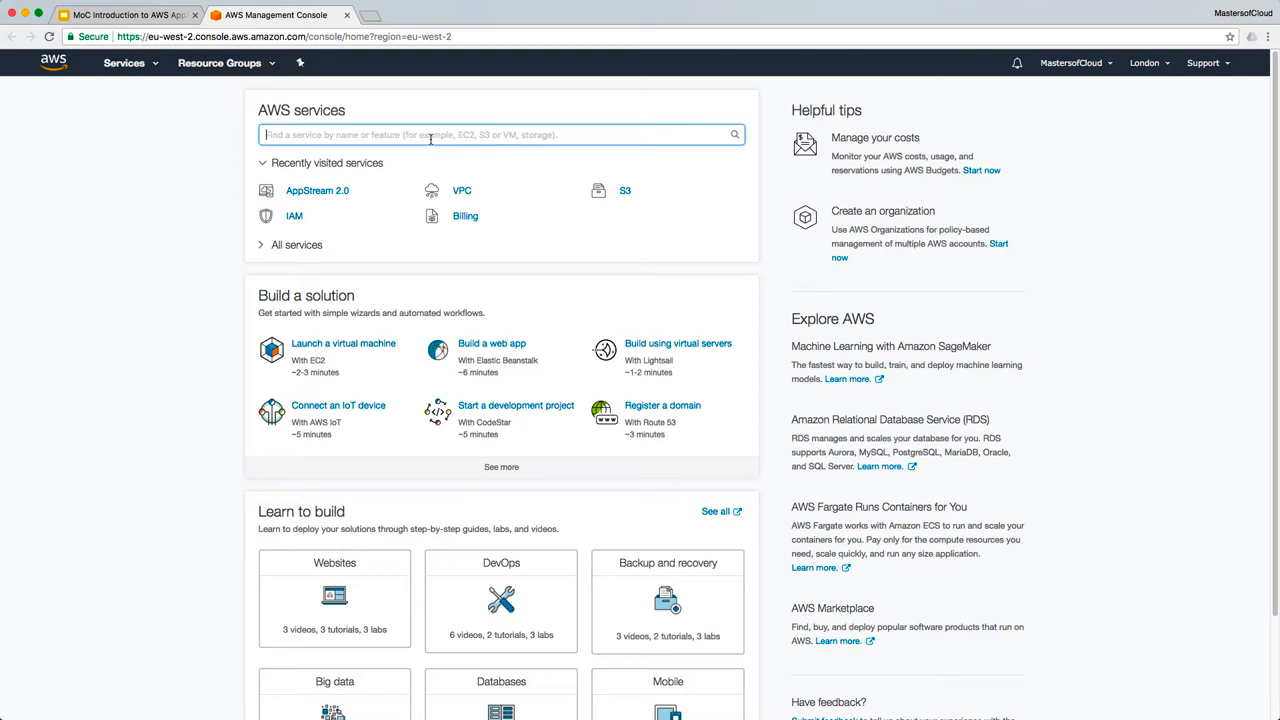
Search services for 'app' and open AppStream 2.0, which reports the London region unsupported.
type("app")
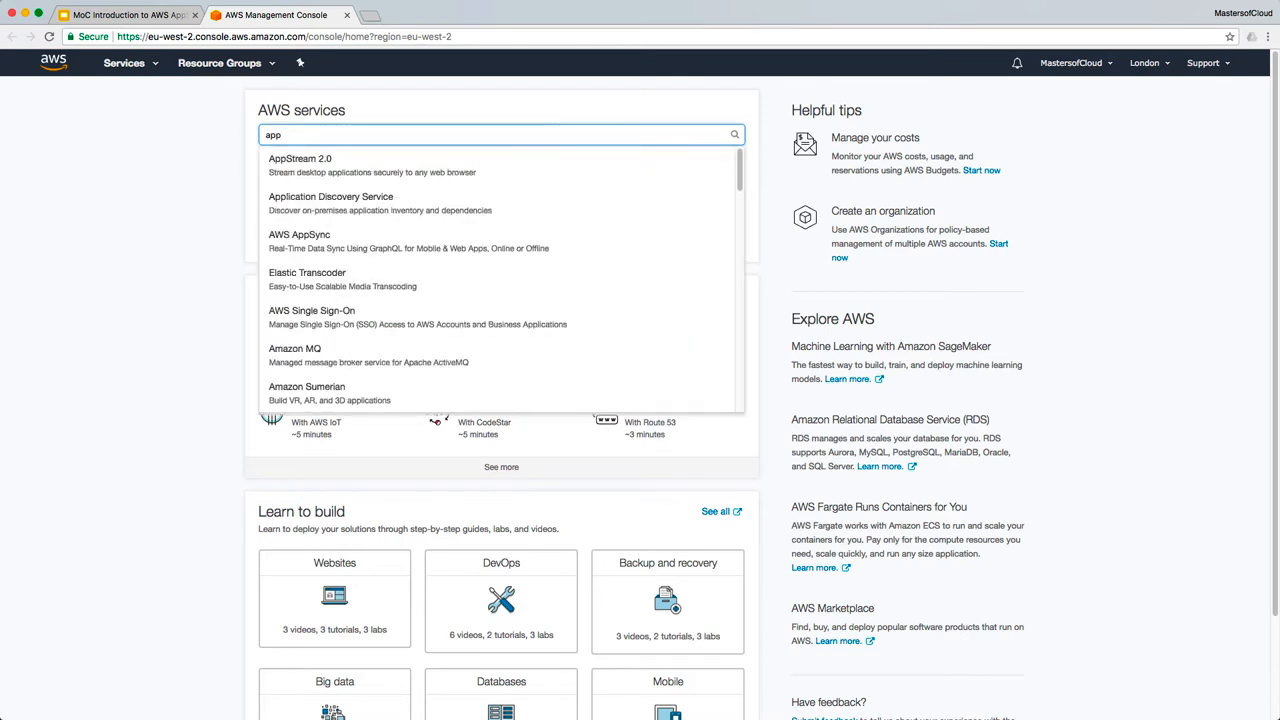
mouse_move(300, 164)
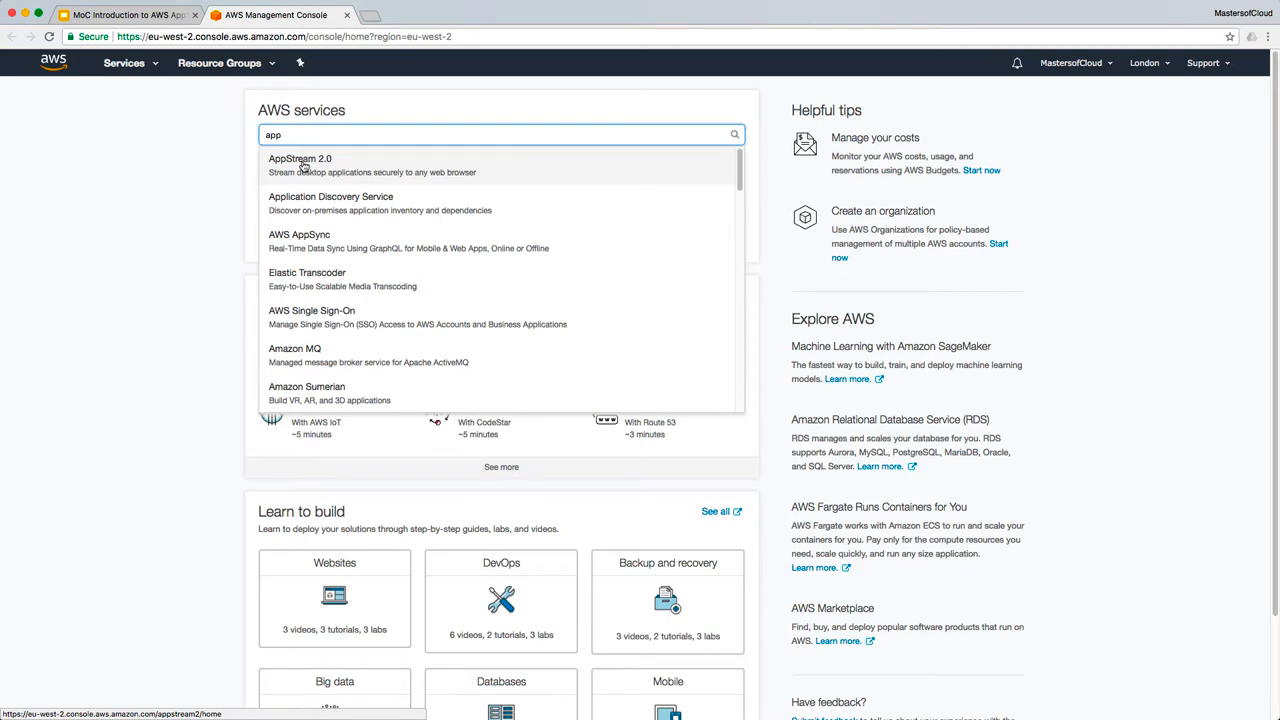
left_click(300, 164)
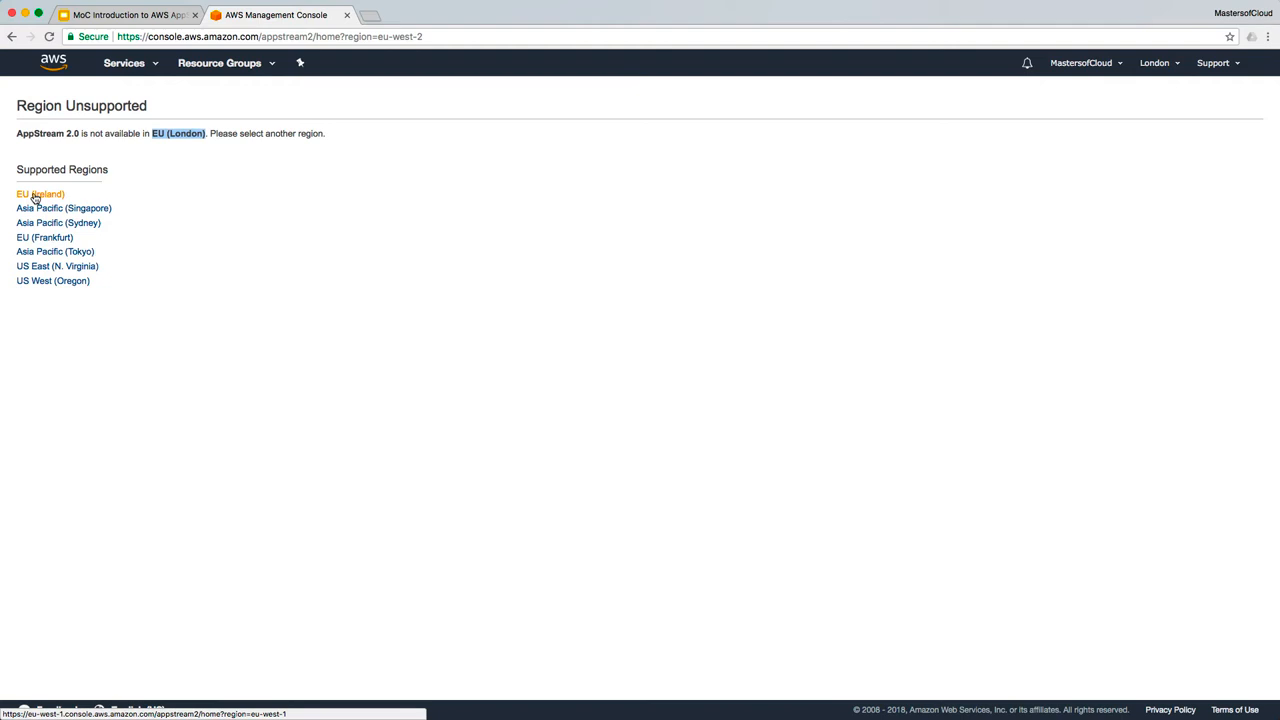
Switch to EU (Ireland) from the supported regions, landing on the empty Stacks page.
left_click(40, 194)
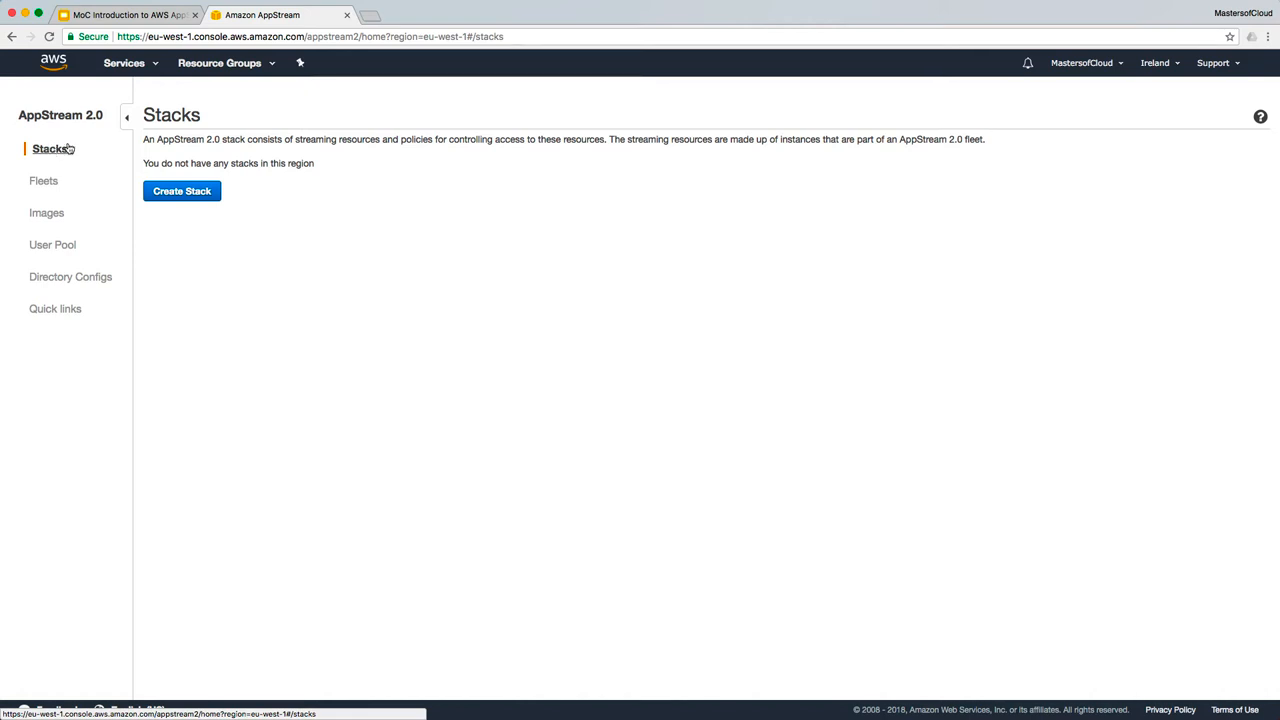
mouse_move(544, 152)
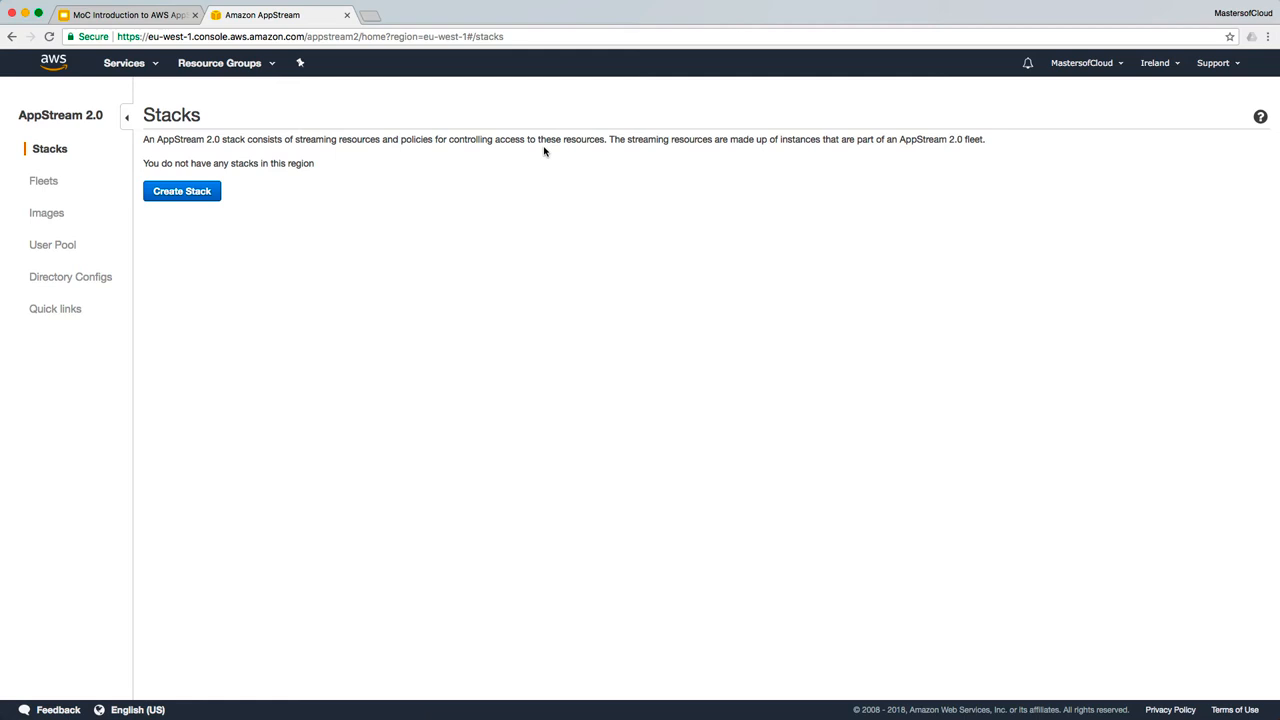
mouse_move(180, 192)
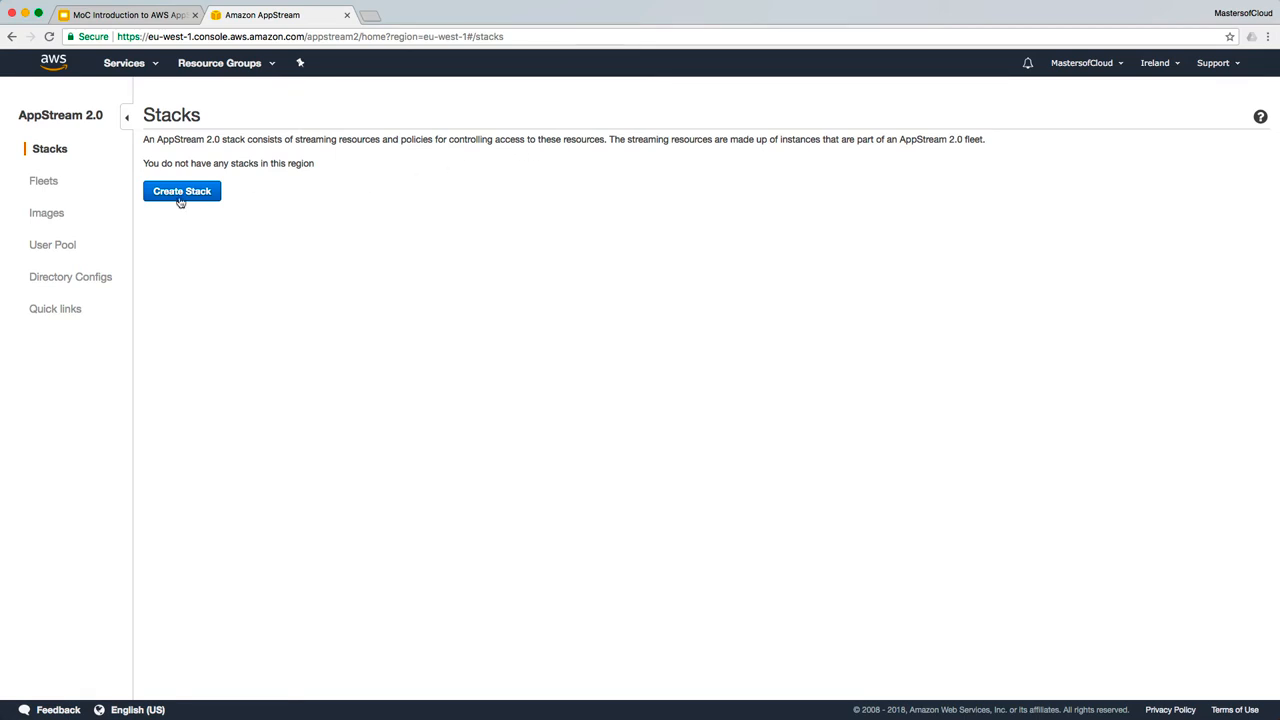
mouse_move(180, 192)
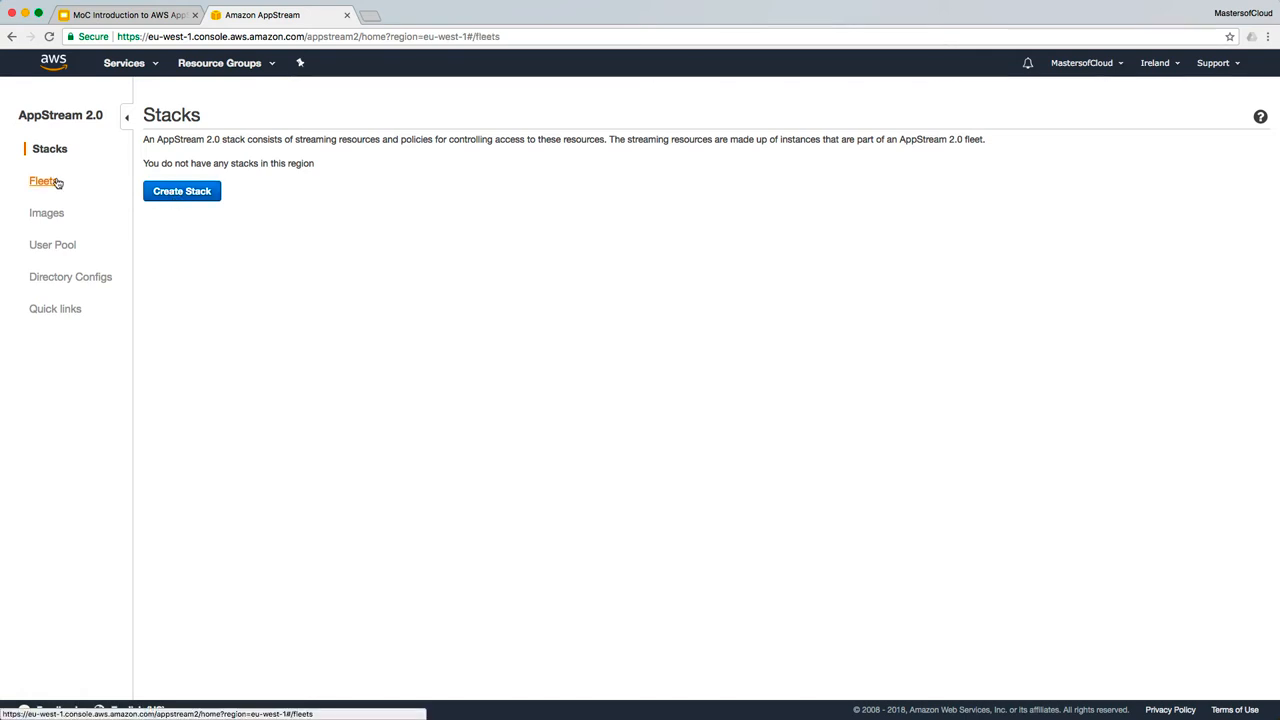
Go to Fleets, which reports no fleets exist in the region.
left_click(44, 180)
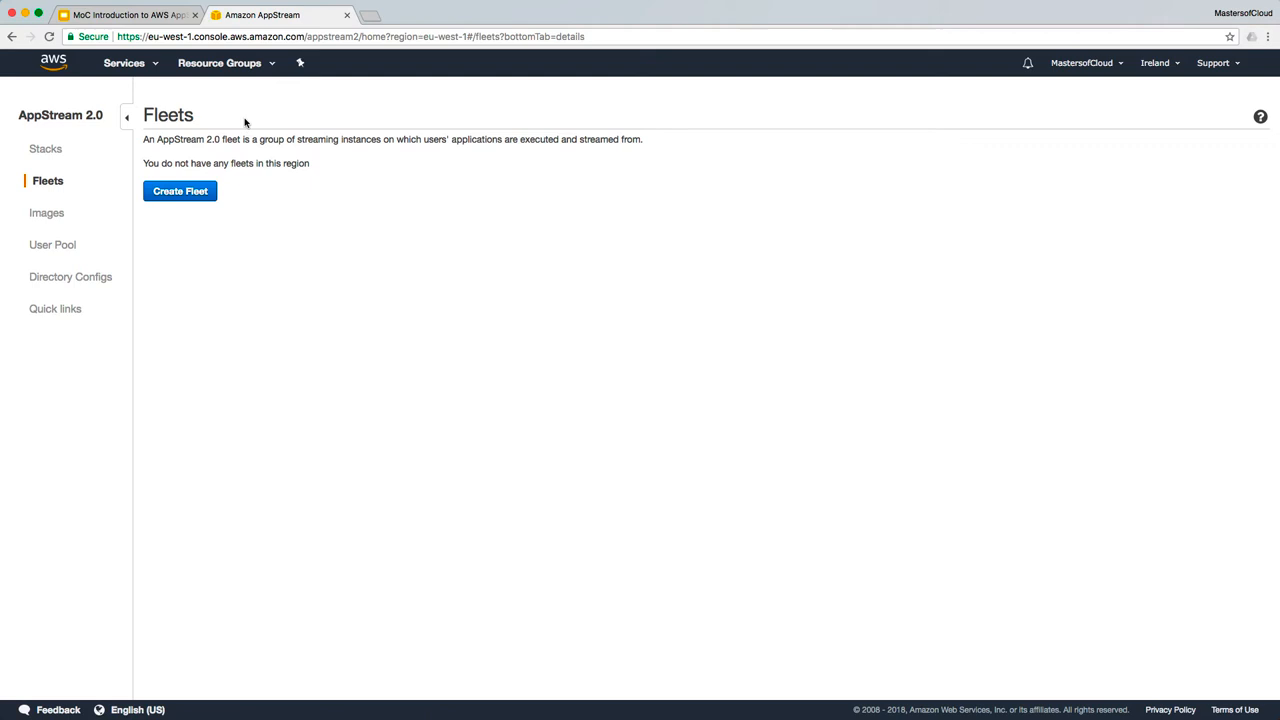
mouse_move(180, 148)
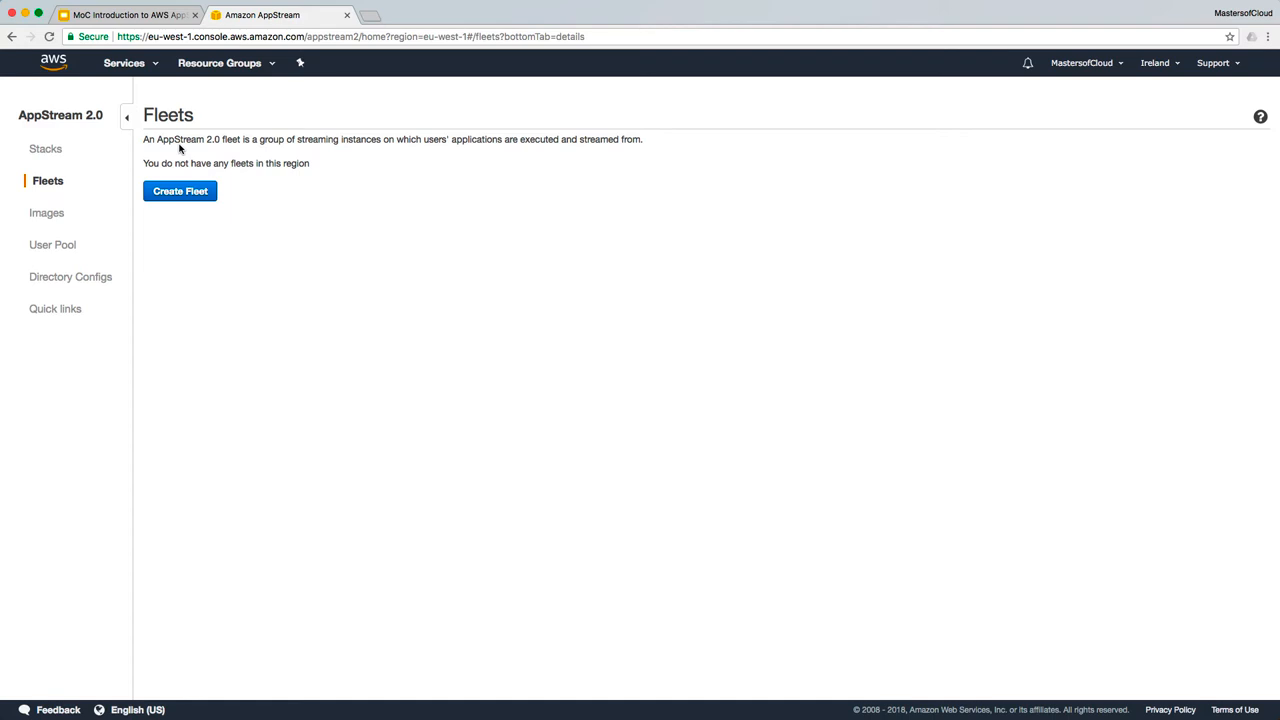
Browse Images, inspect Base-Image-Builder and the sample image, and list its bundled applications.
left_click(52, 212)
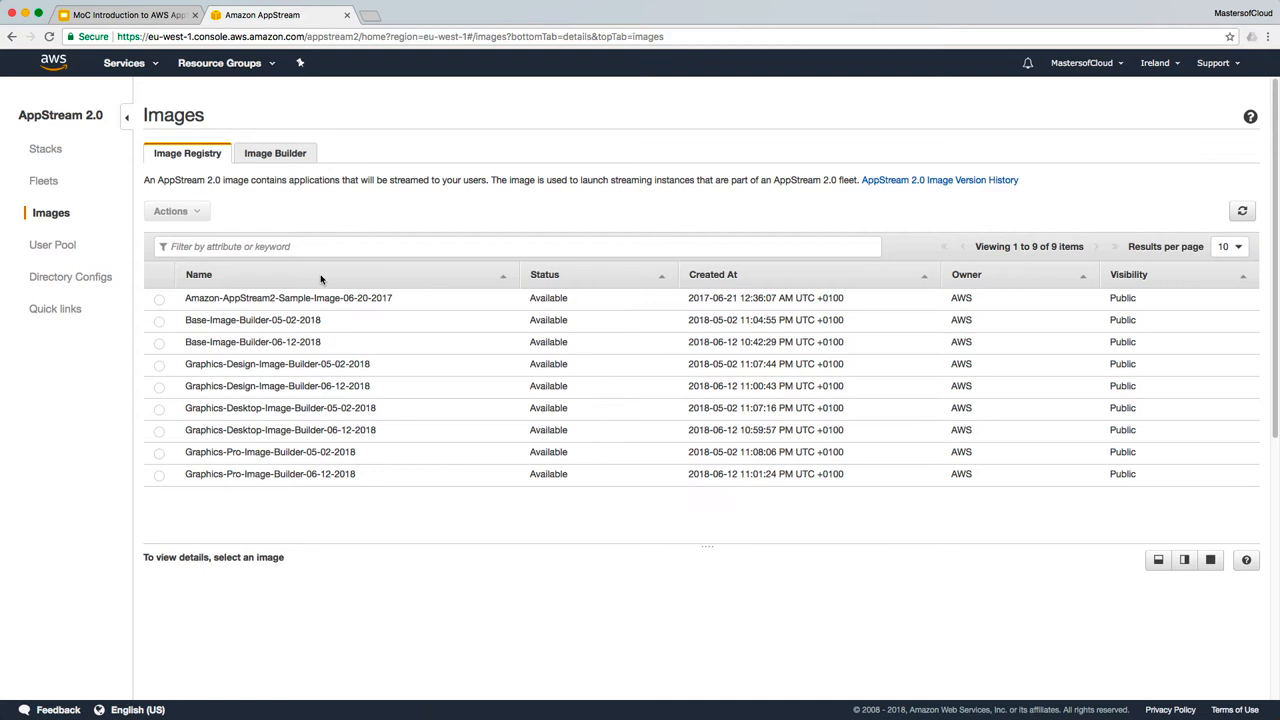
mouse_move(558, 392)
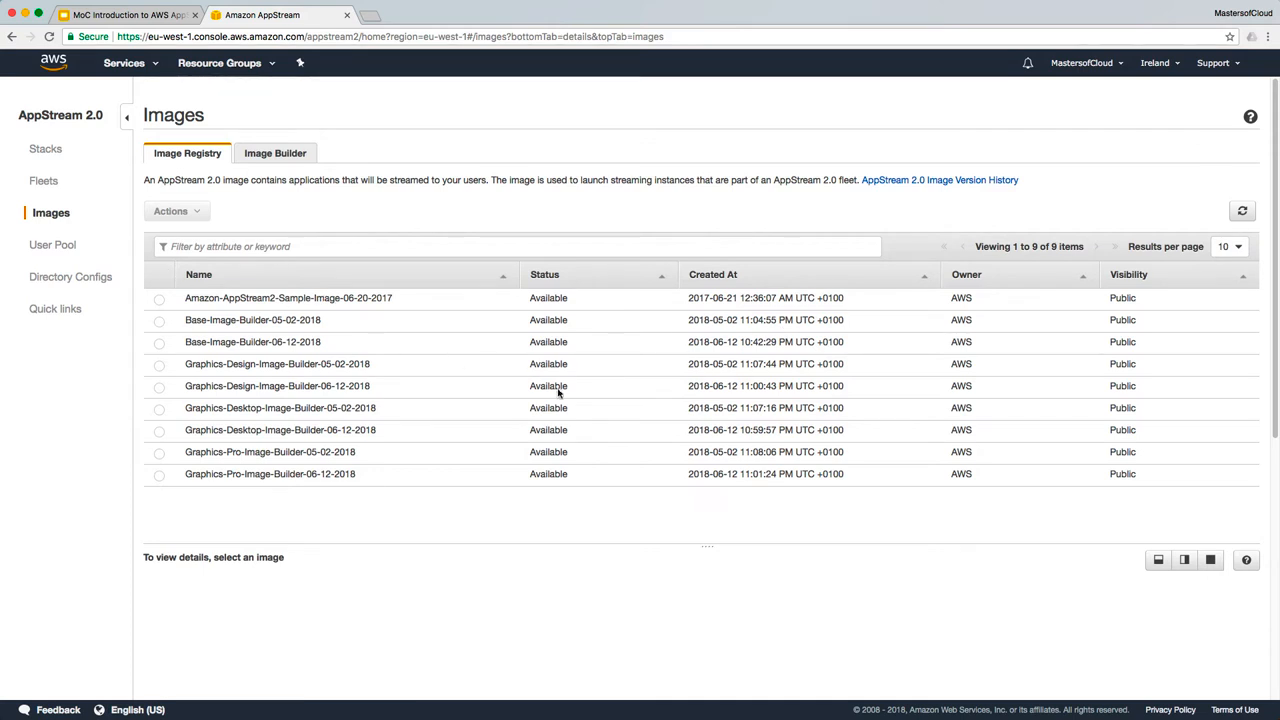
mouse_move(986, 300)
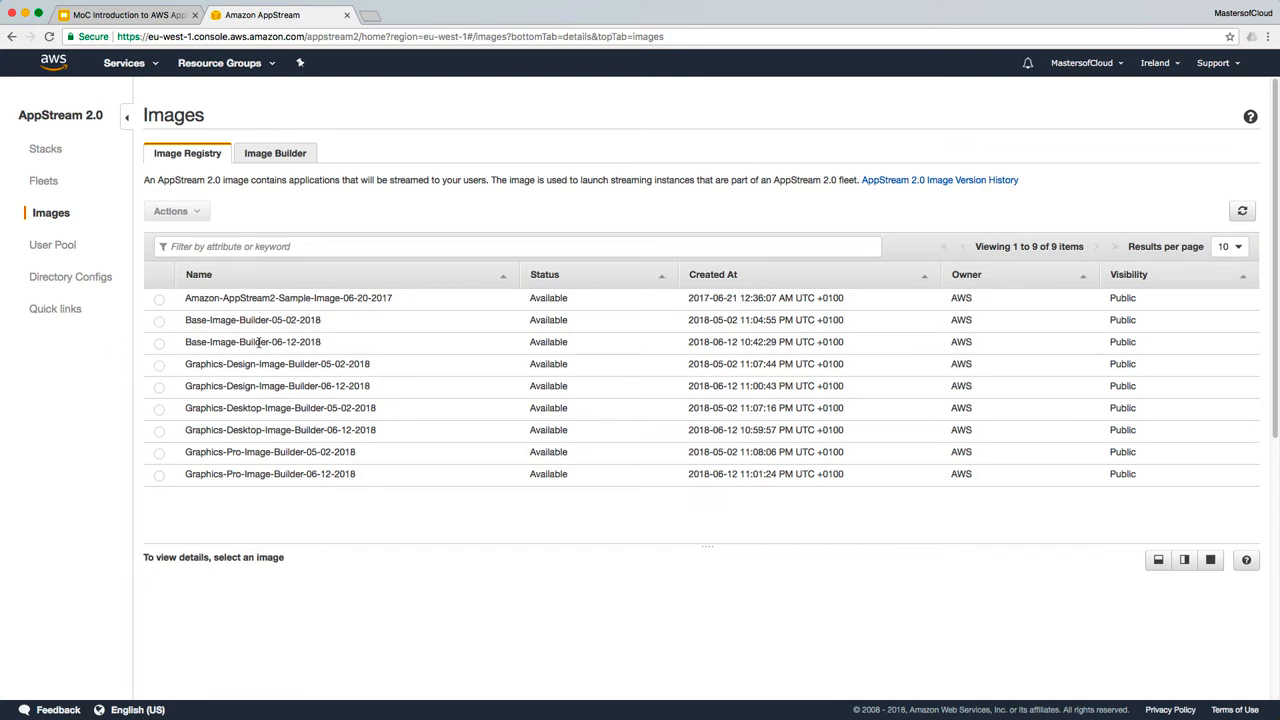
mouse_move(218, 320)
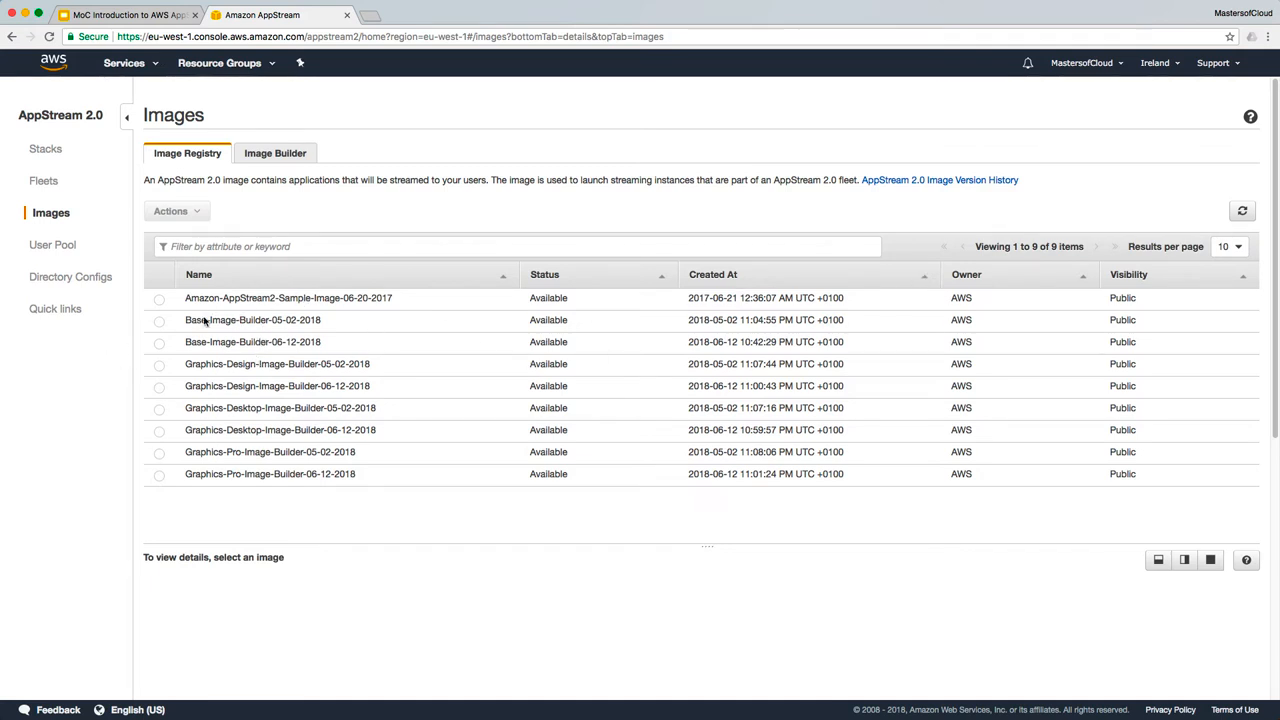
left_click(160, 320)
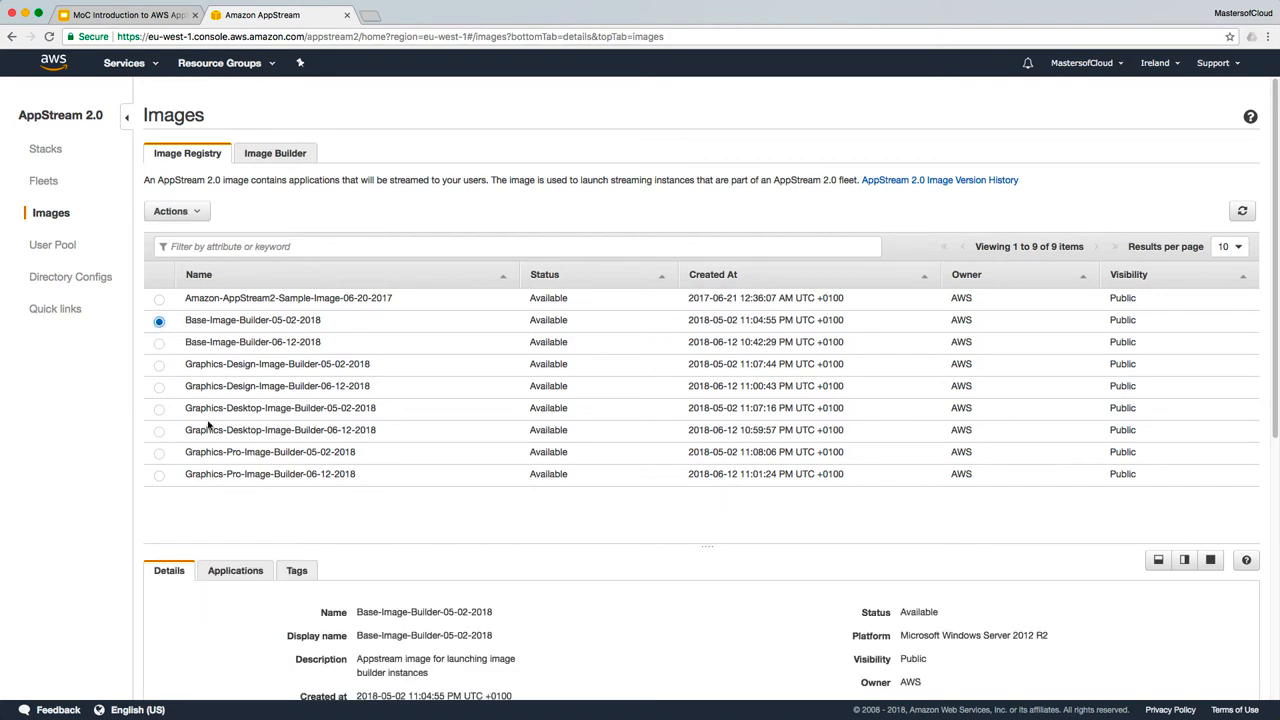
mouse_move(532, 468)
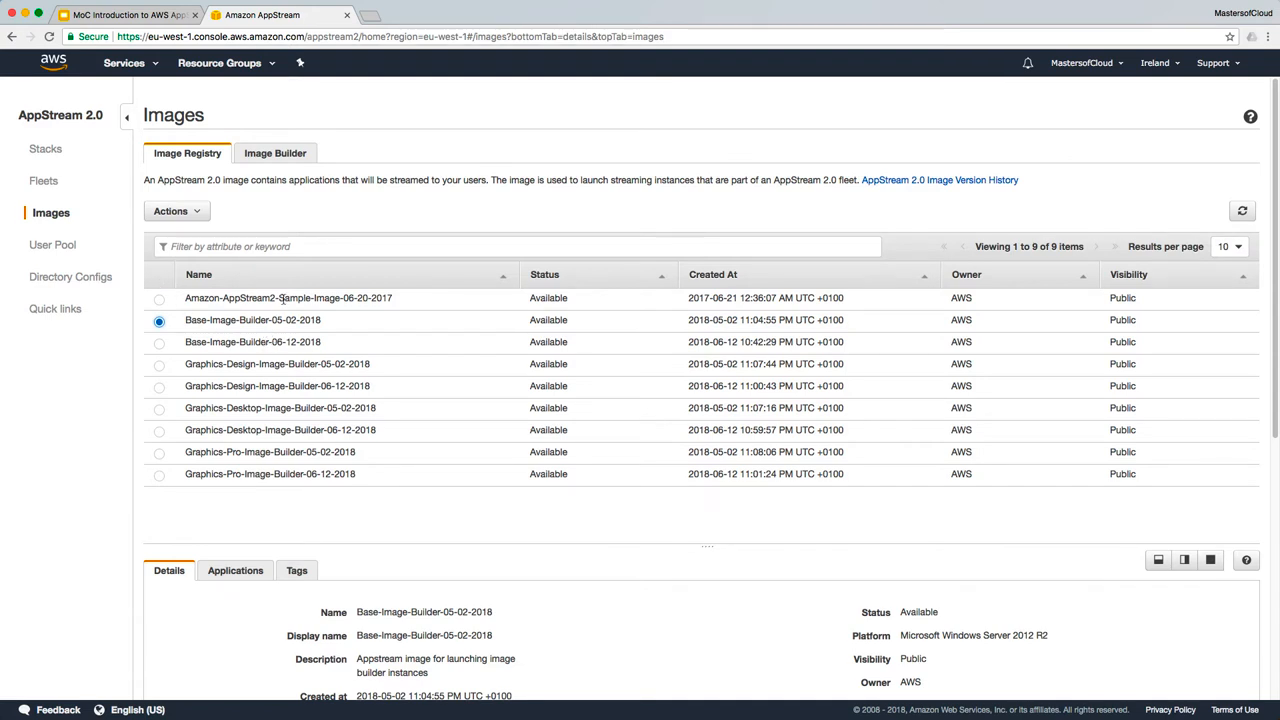
left_click(160, 296)
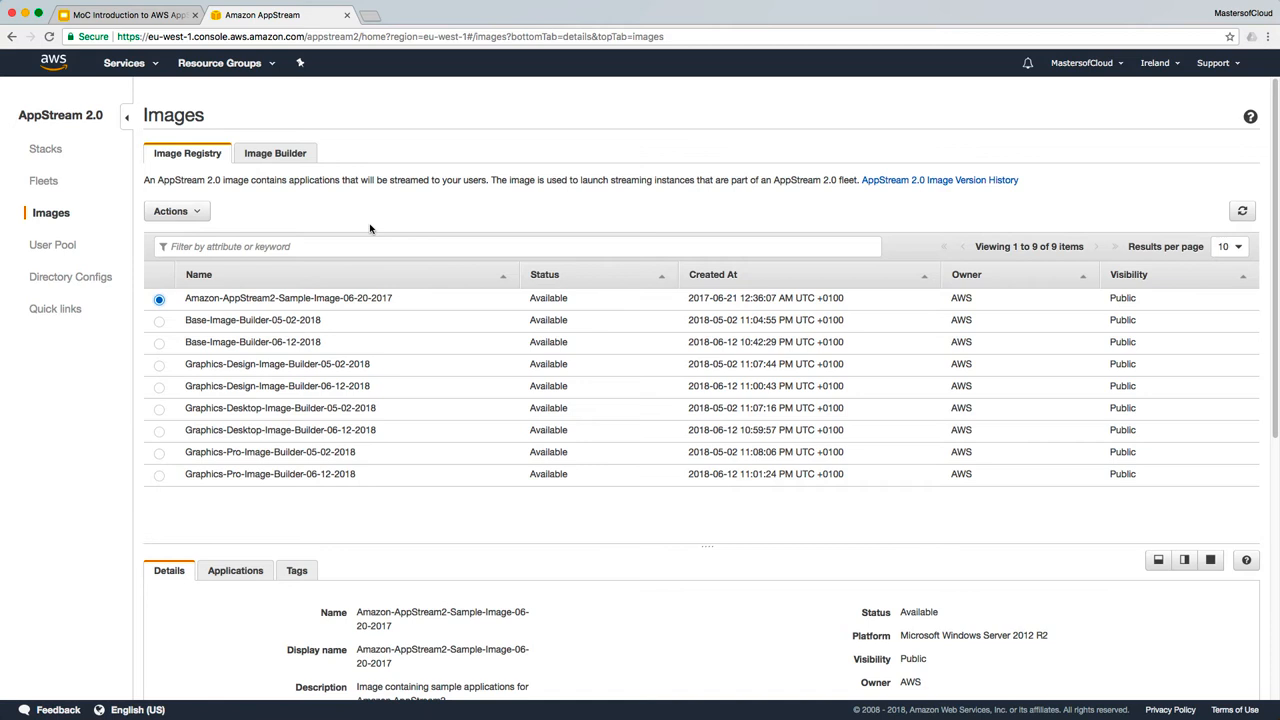
left_click(160, 296)
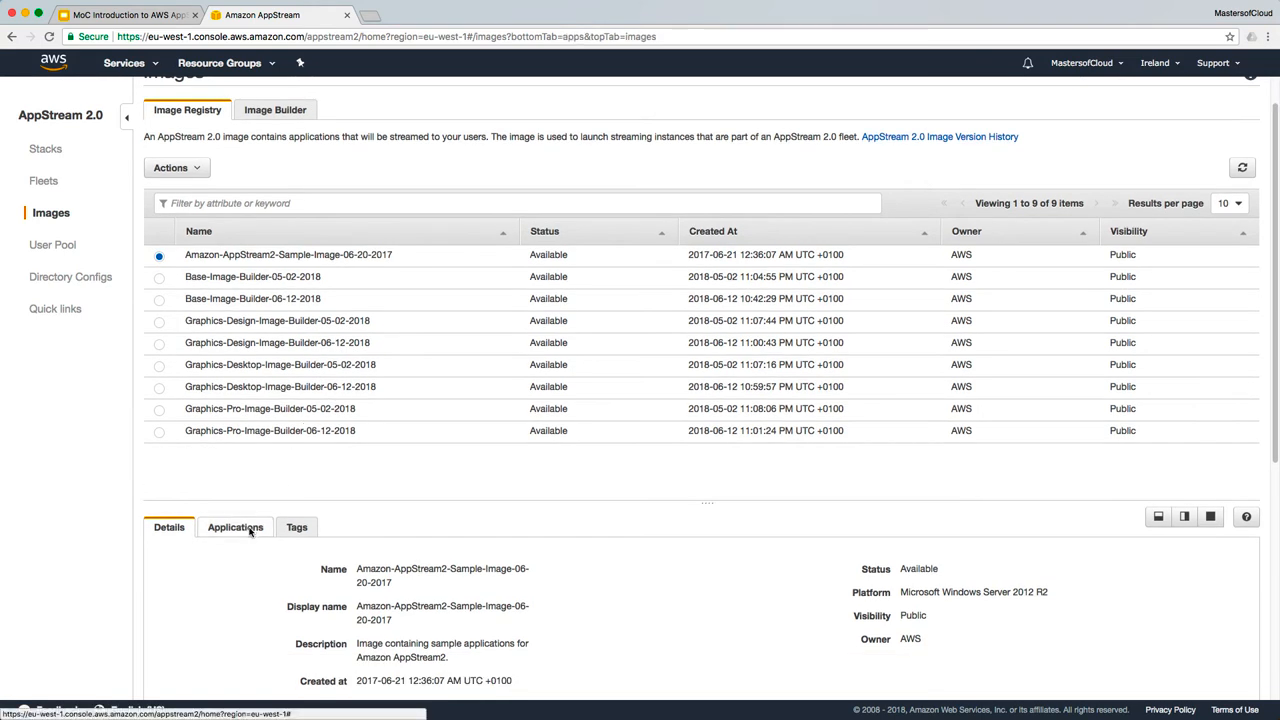
left_click(236, 528)
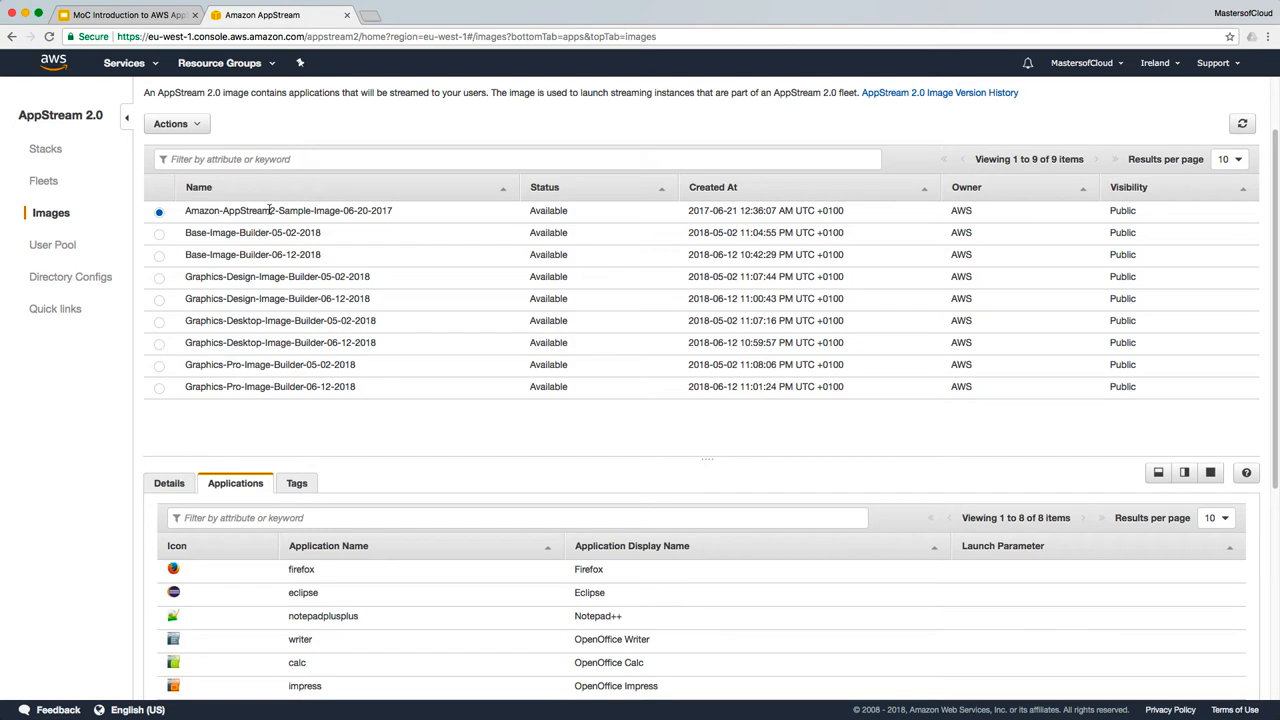
View the User Pool with its single enabled user, then Directory Configs.
left_click(52, 244)
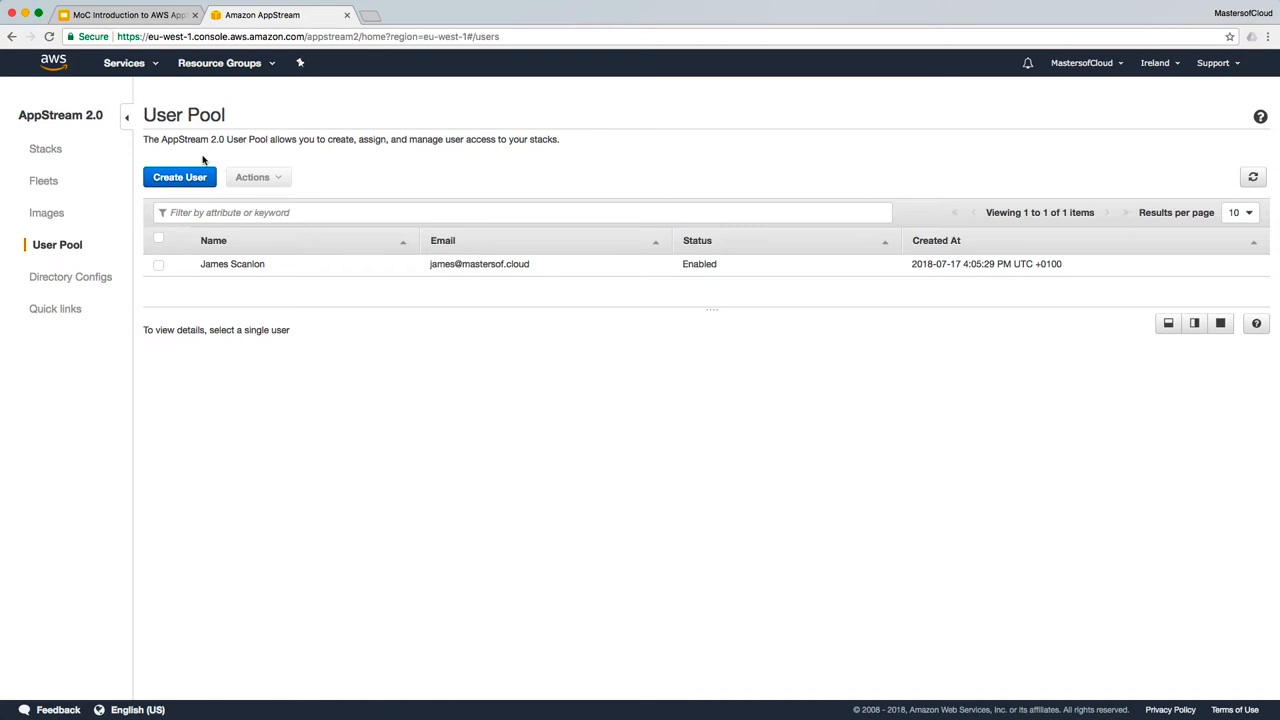
mouse_move(446, 264)
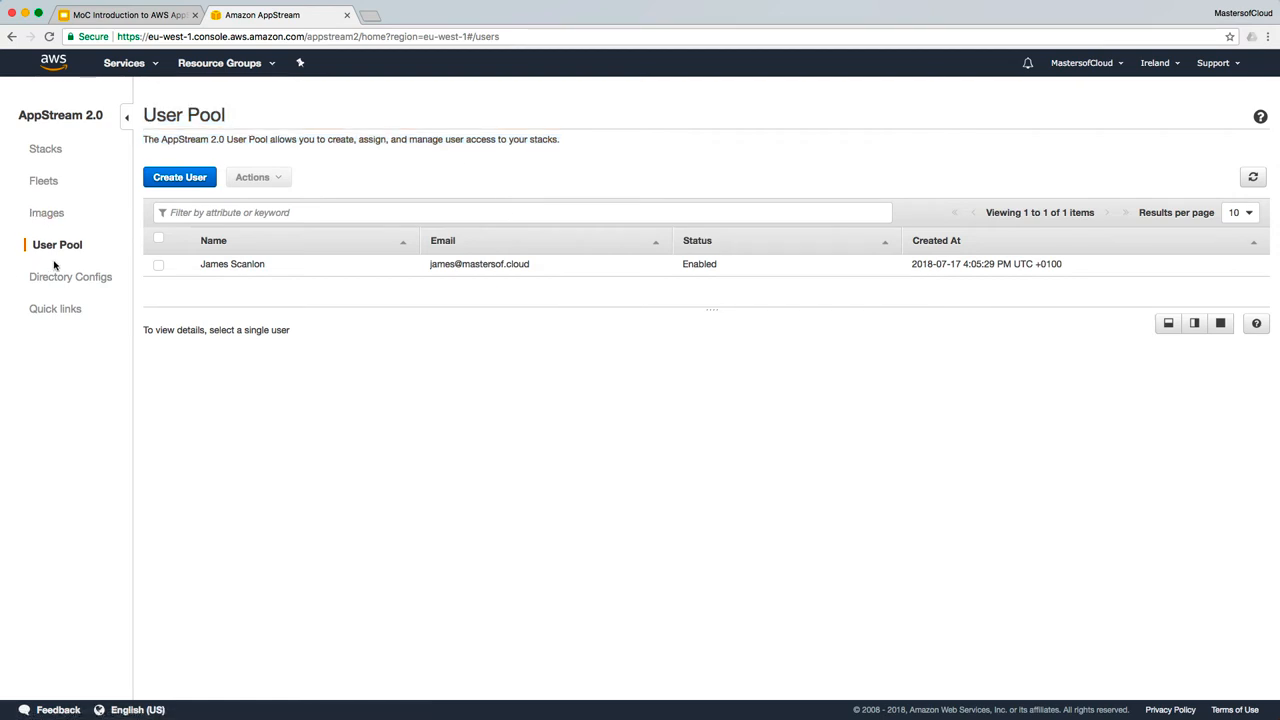
mouse_move(70, 276)
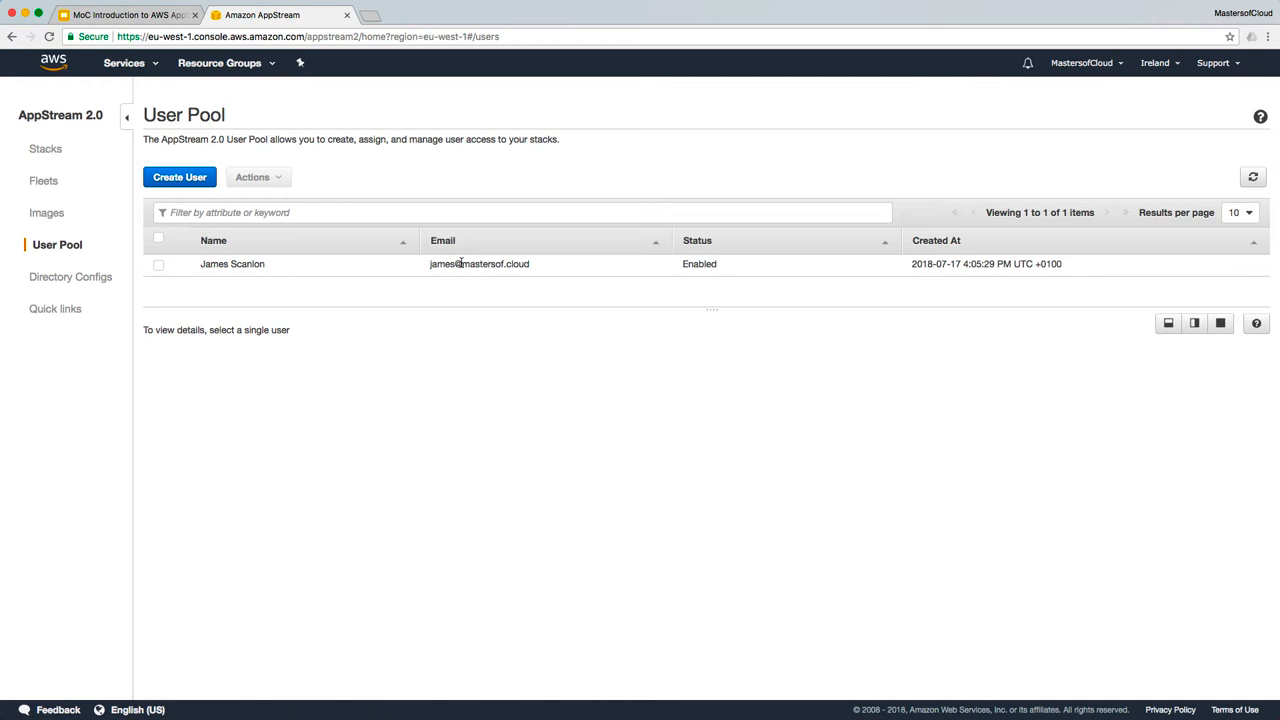
mouse_move(310, 244)
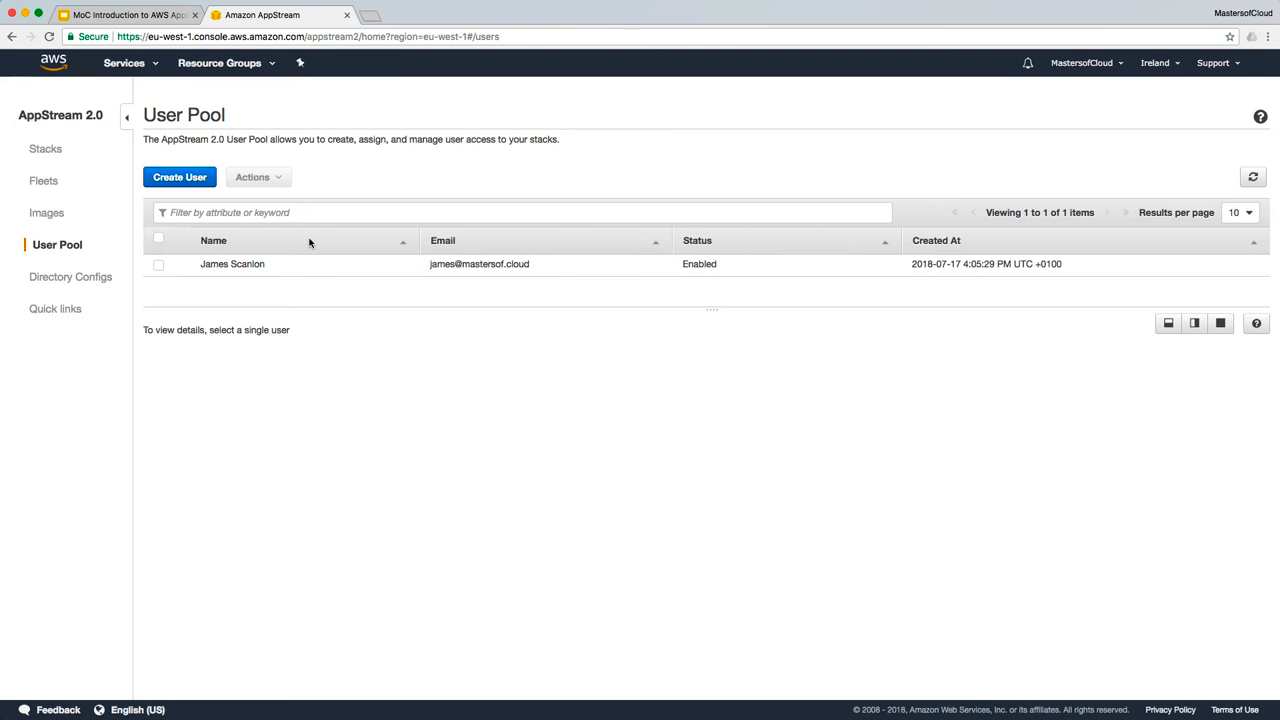
left_click(70, 276)
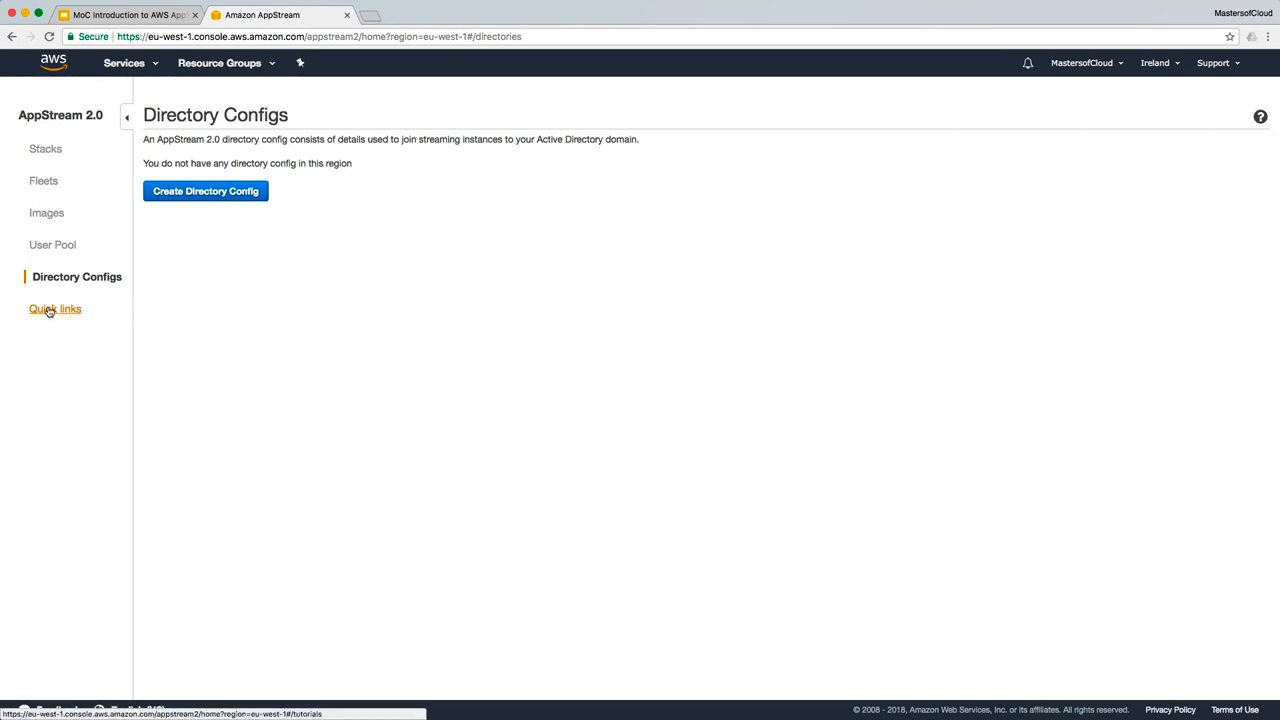
Go to the Quick Links setup page from the left navigation.
left_click(56, 308)
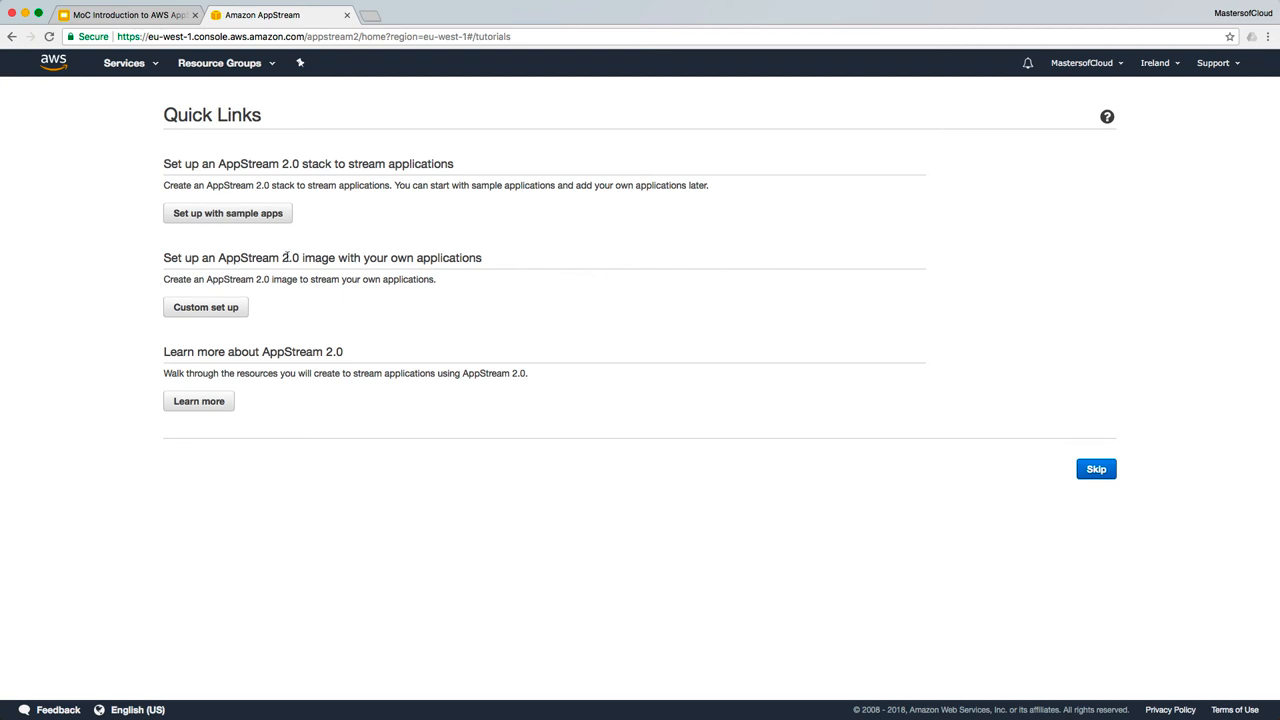
mouse_move(268, 344)
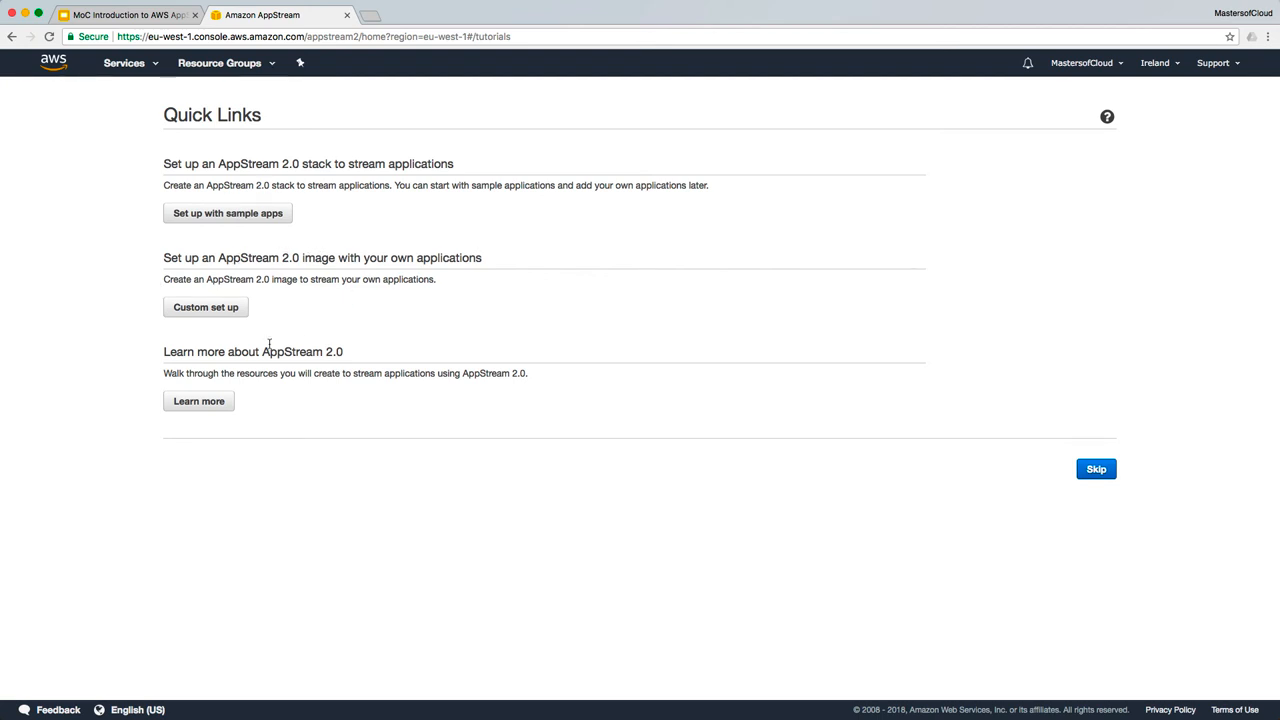
mouse_move(352, 348)
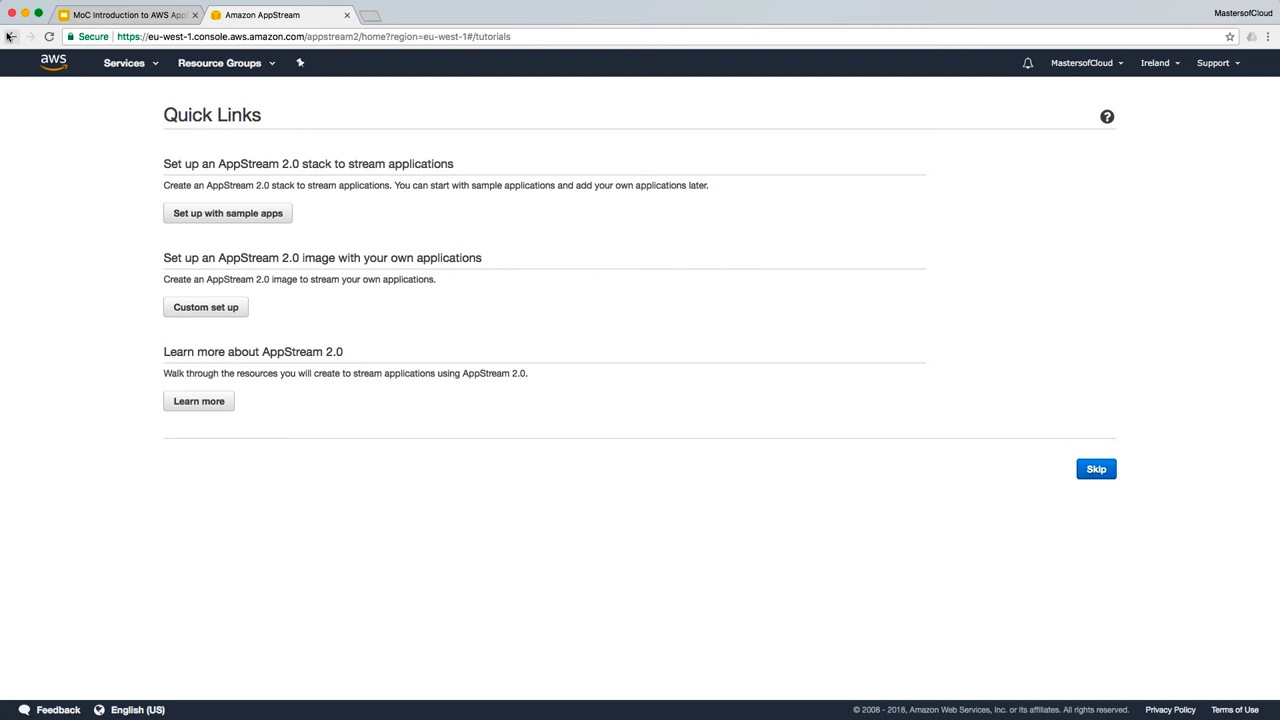
Return to the Stacks page, then switch to the draw.io infrastructure overview diagram.
left_click(1096, 468)
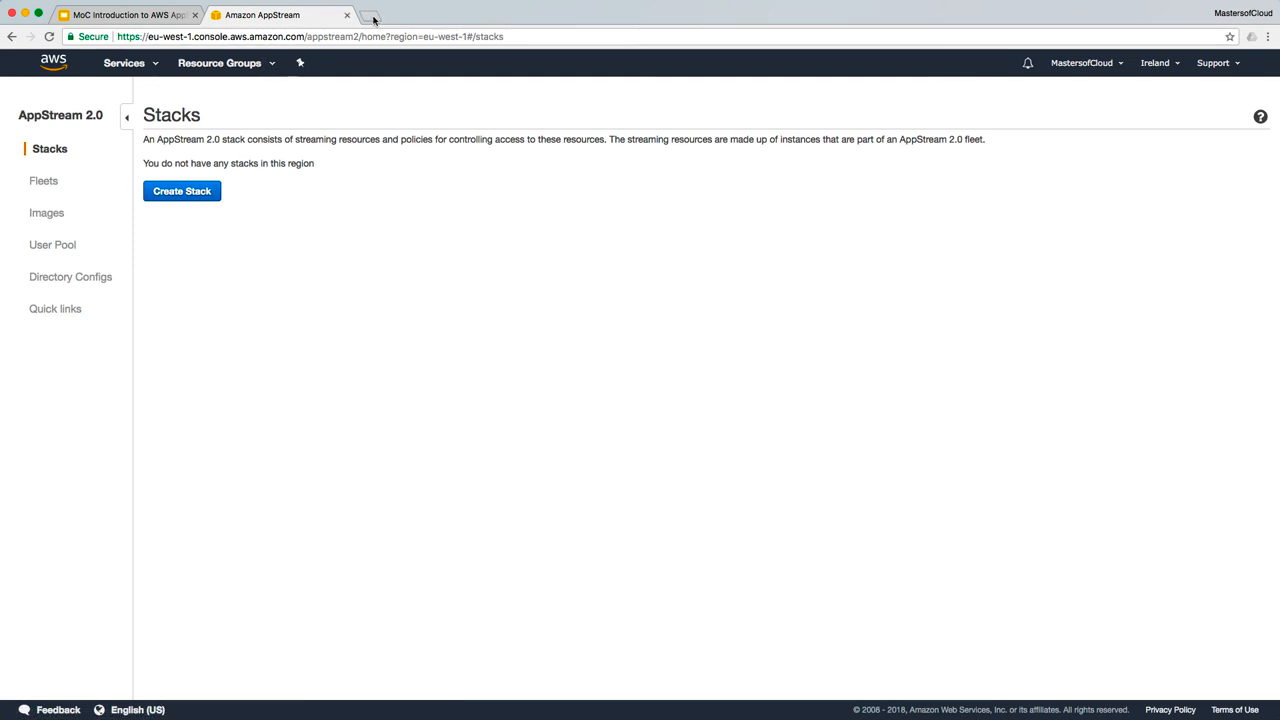
left_click(372, 14)
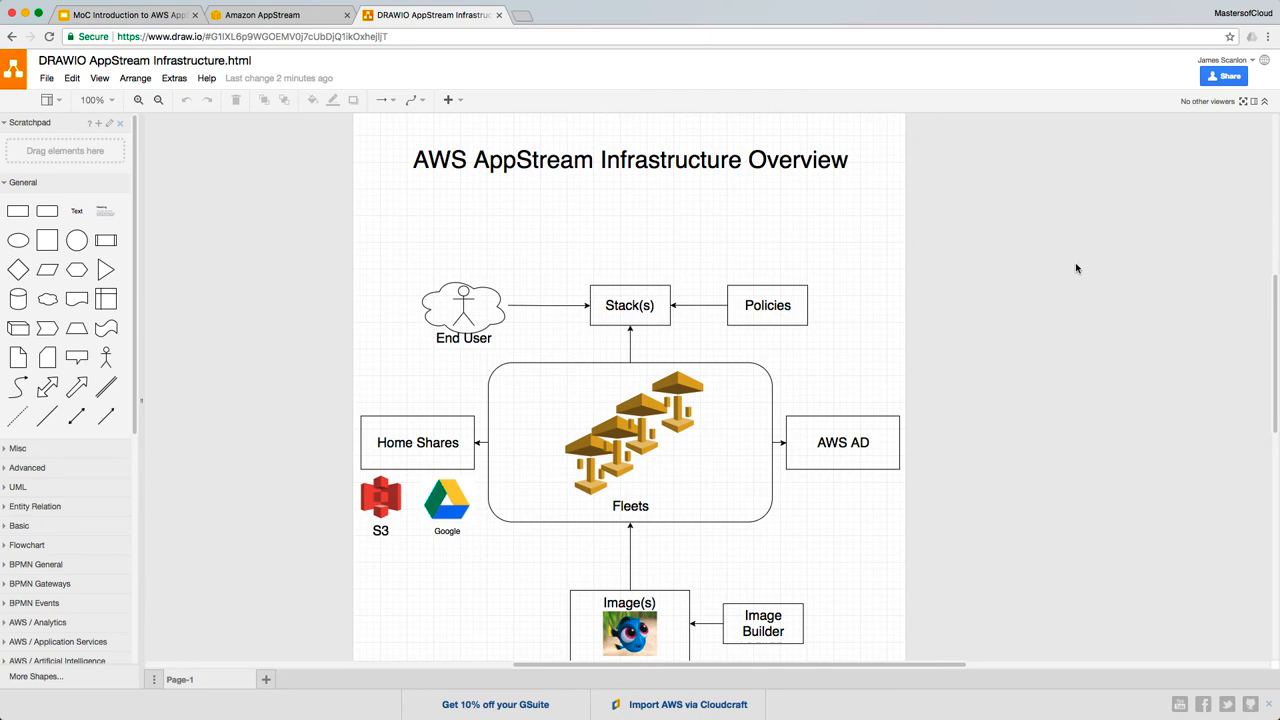
Point out the Stack(s) and Image(s) boxes in the diagram, briefly checking the console's Stacks page.
scroll("down", 3)
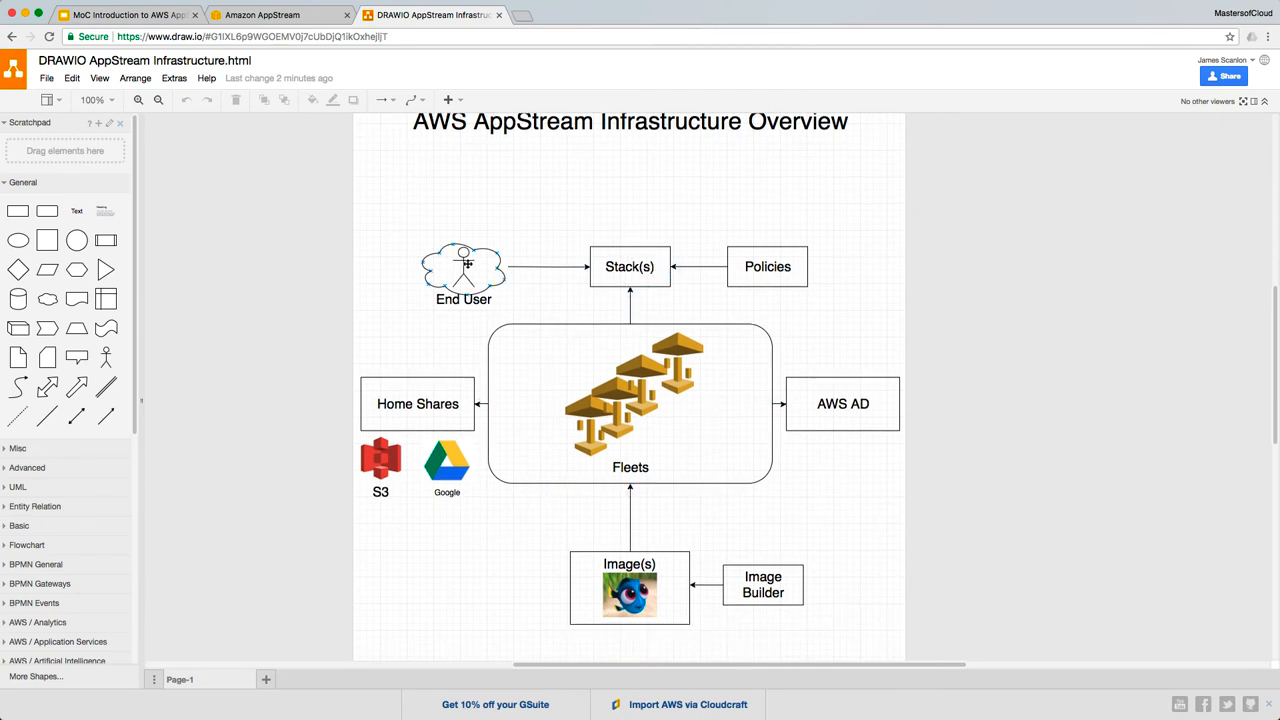
left_click(628, 266)
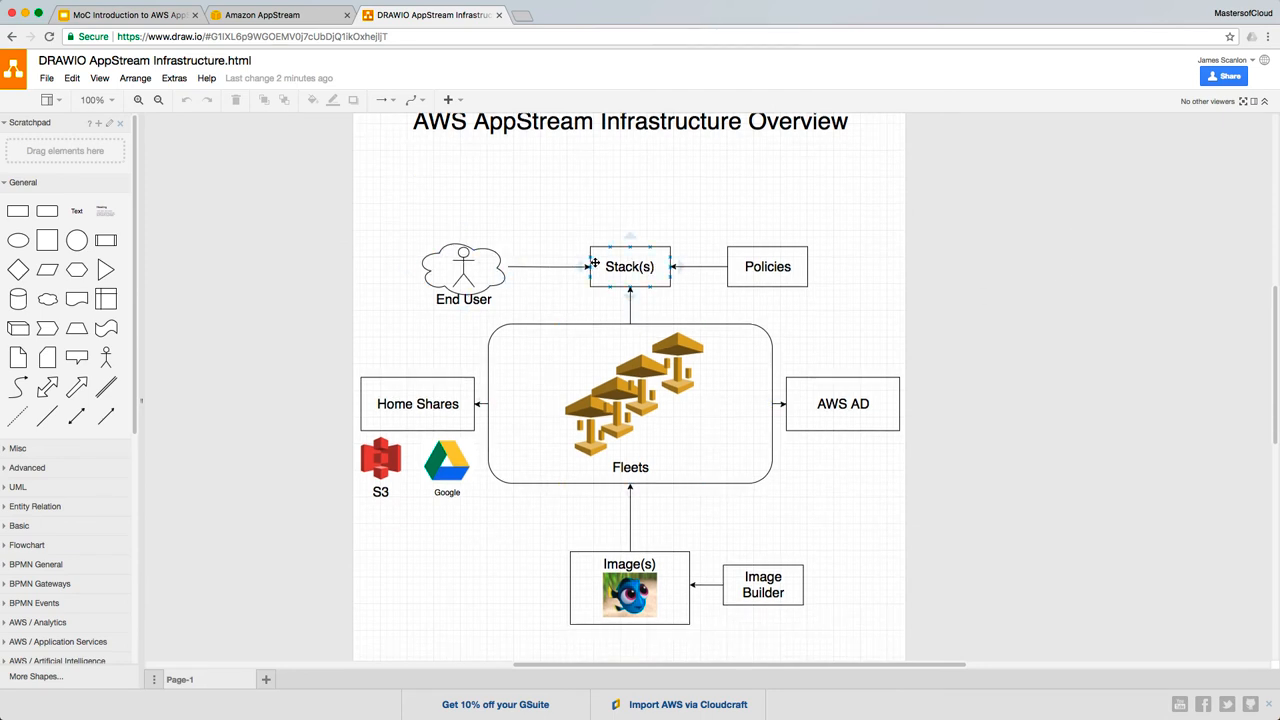
left_click(768, 266)
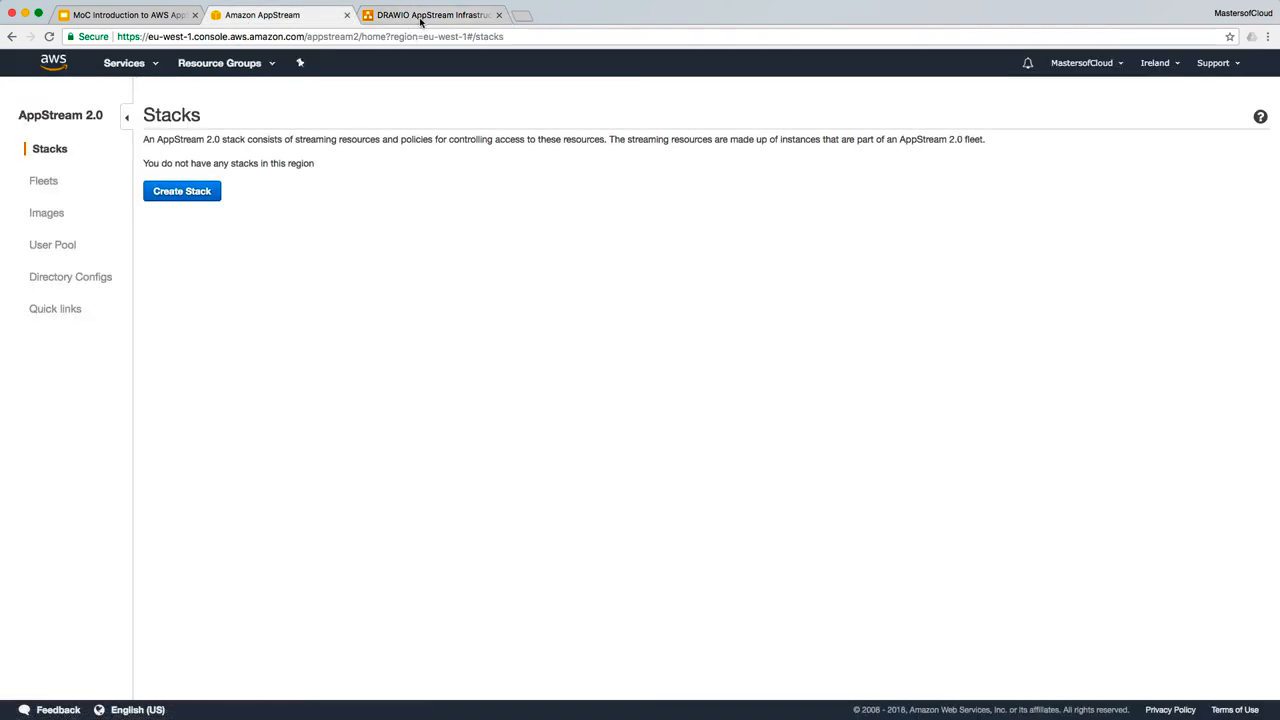
left_click(432, 14)
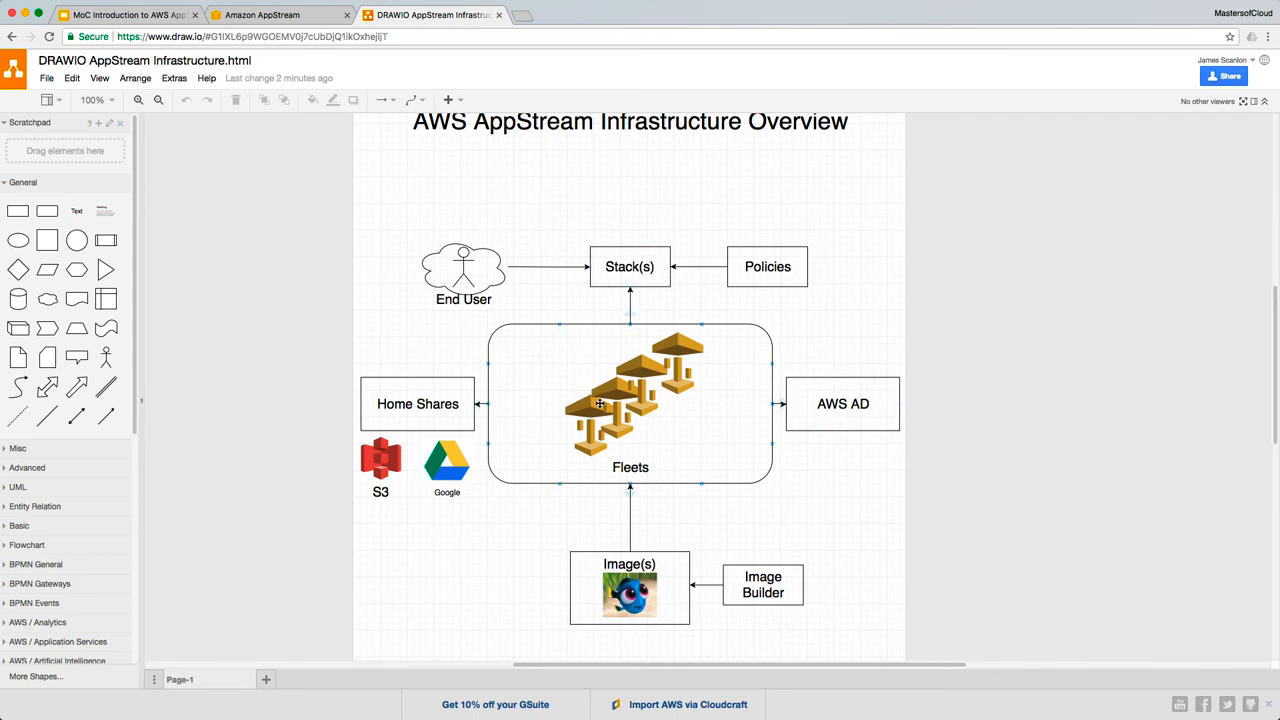
mouse_move(642, 384)
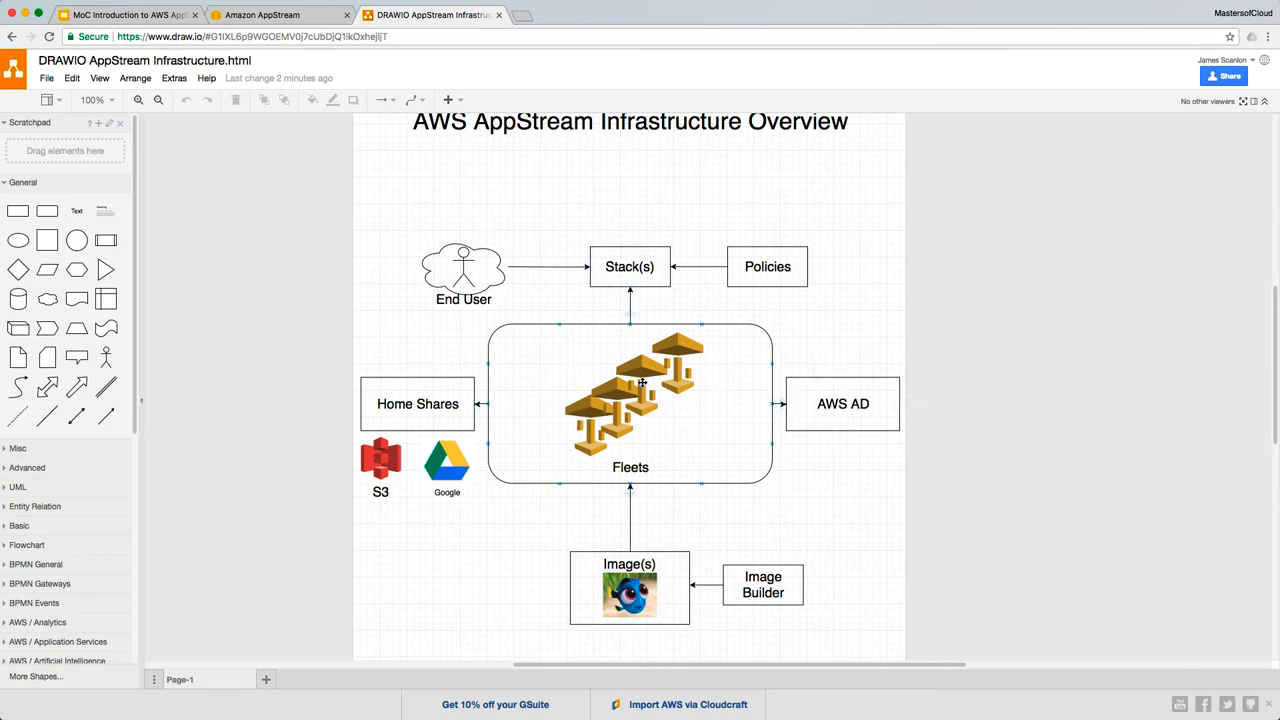
left_click(628, 588)
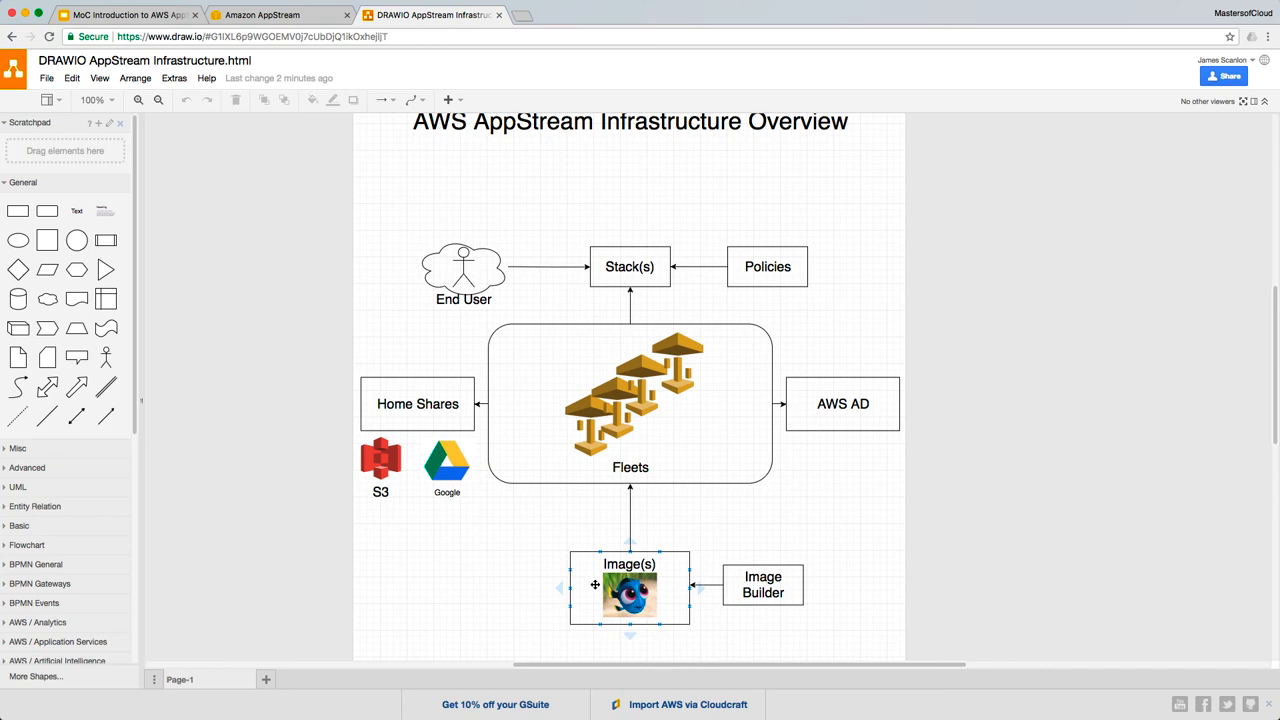
mouse_move(632, 584)
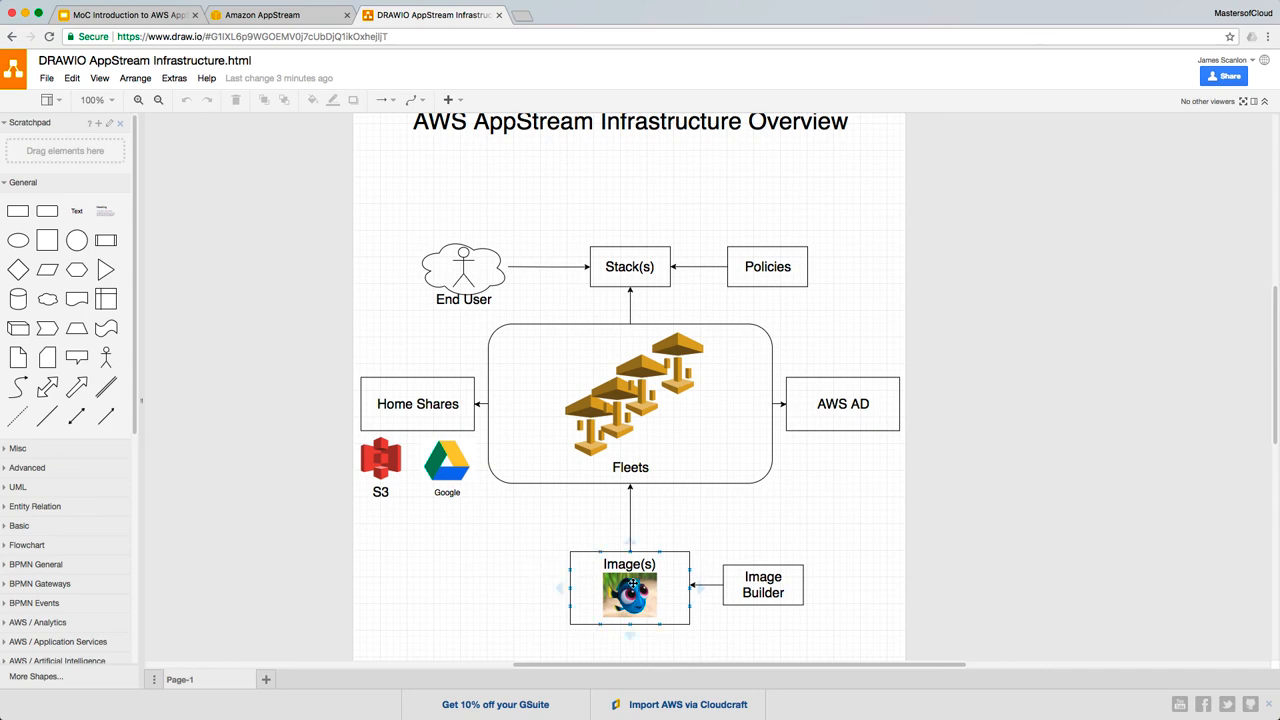
left_click(612, 508)
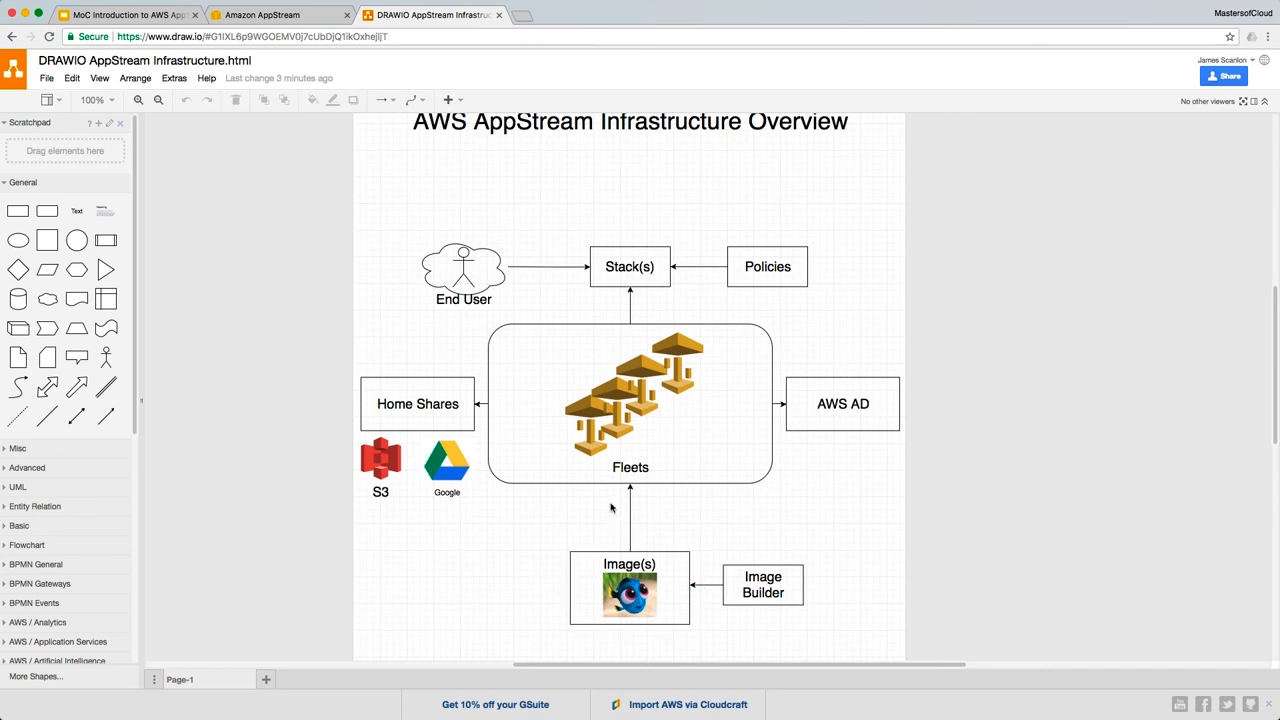
mouse_move(470, 512)
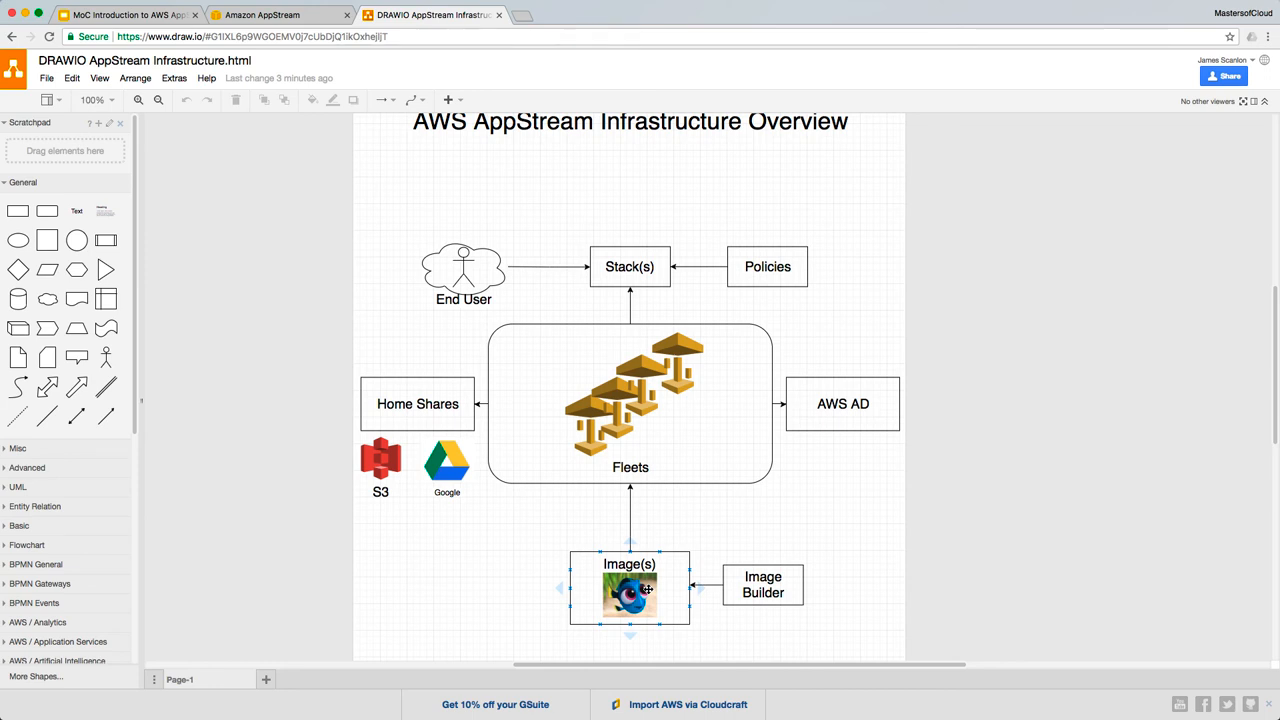
mouse_move(672, 556)
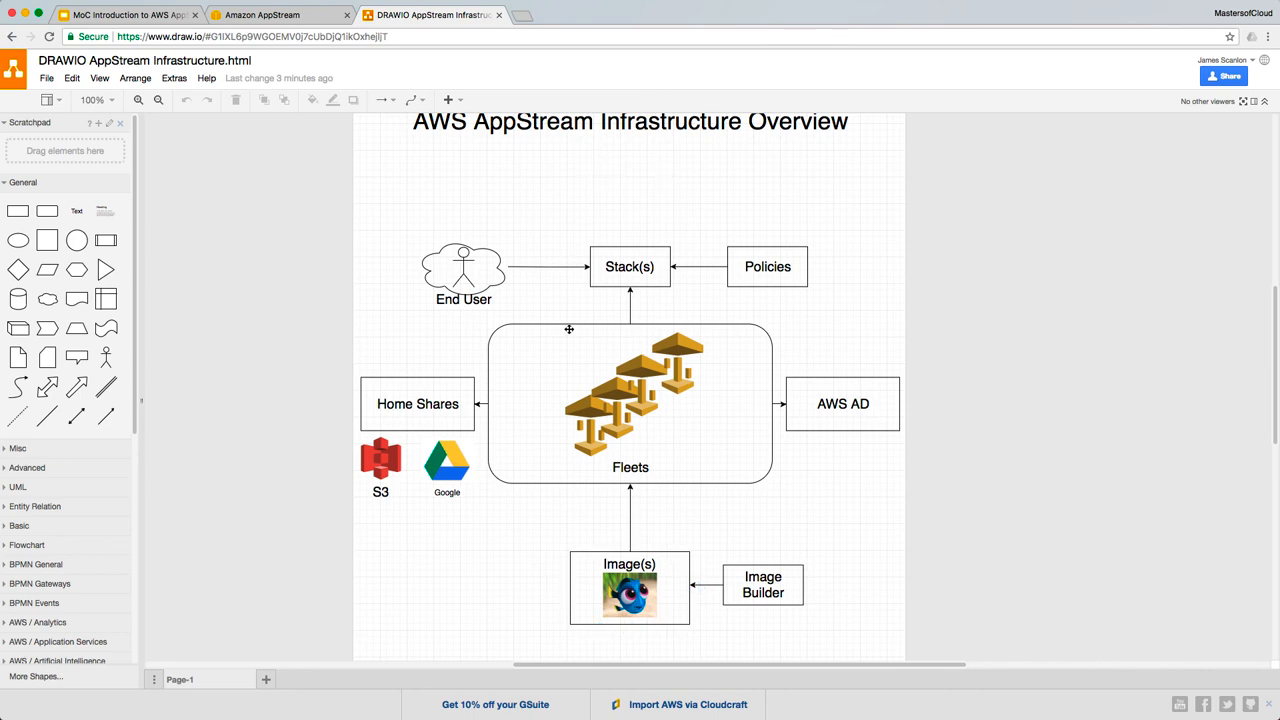
left_click(264, 14)
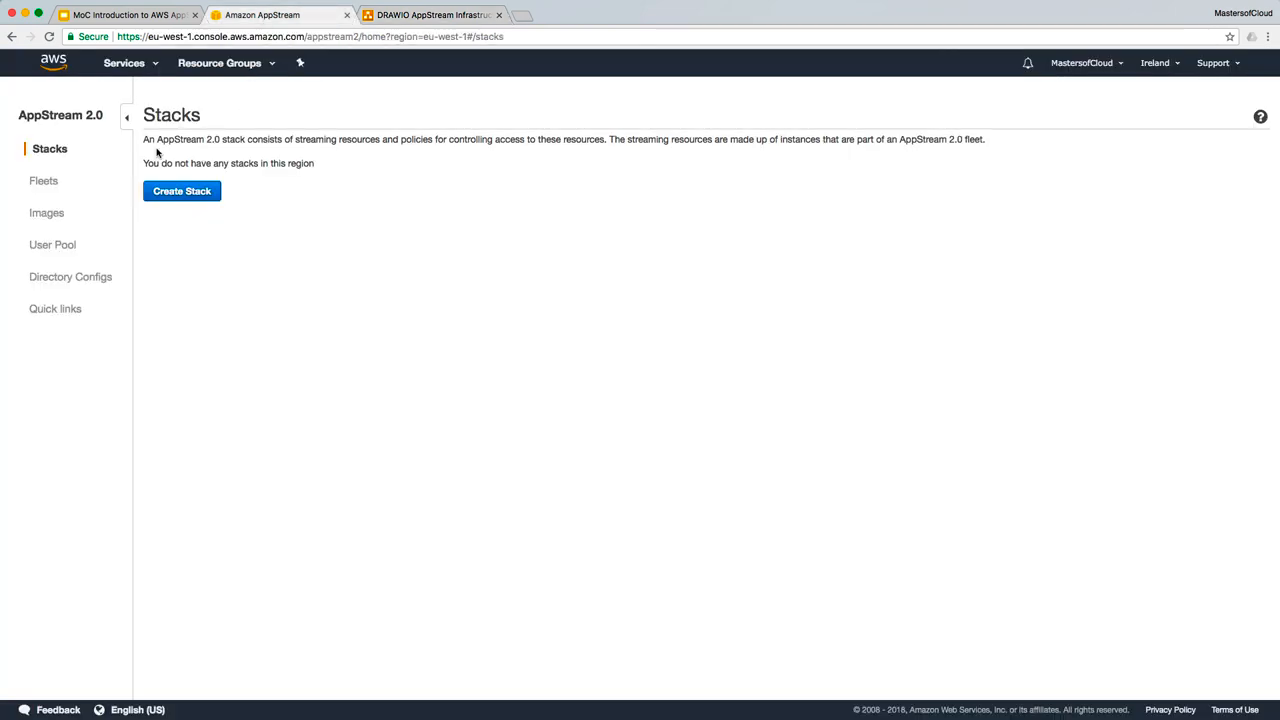
left_click(432, 14)
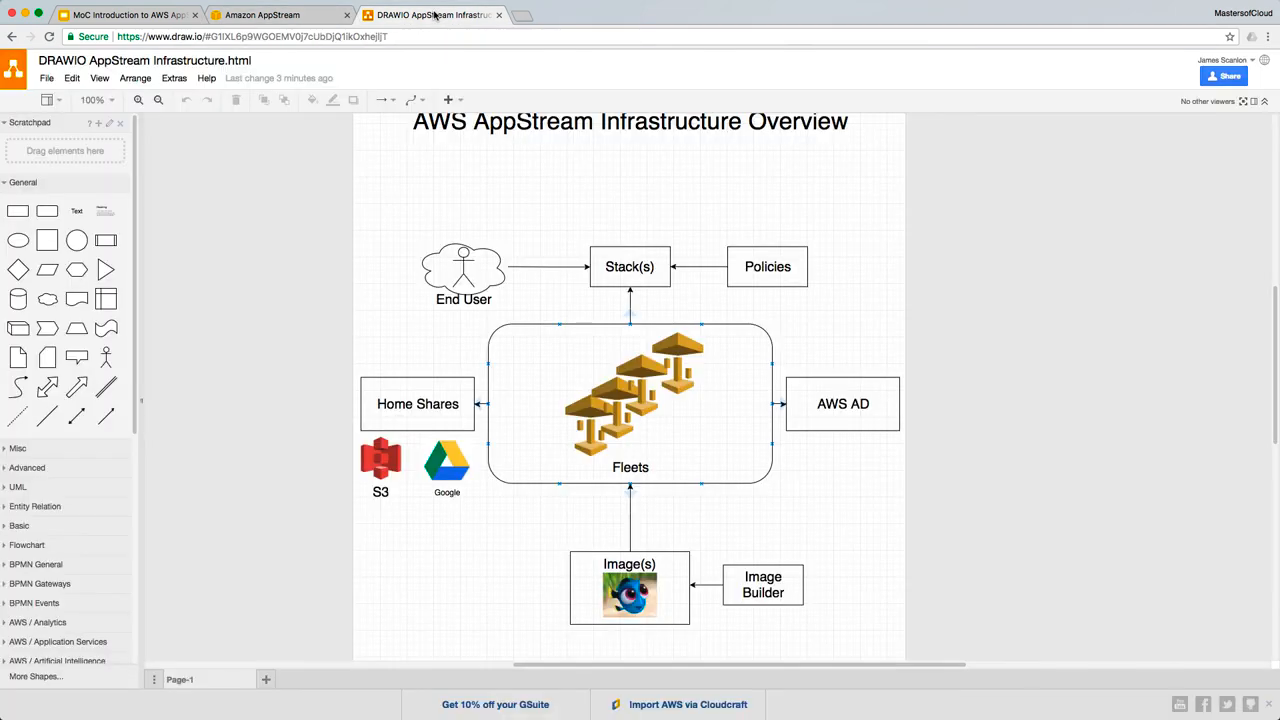
left_click(844, 404)
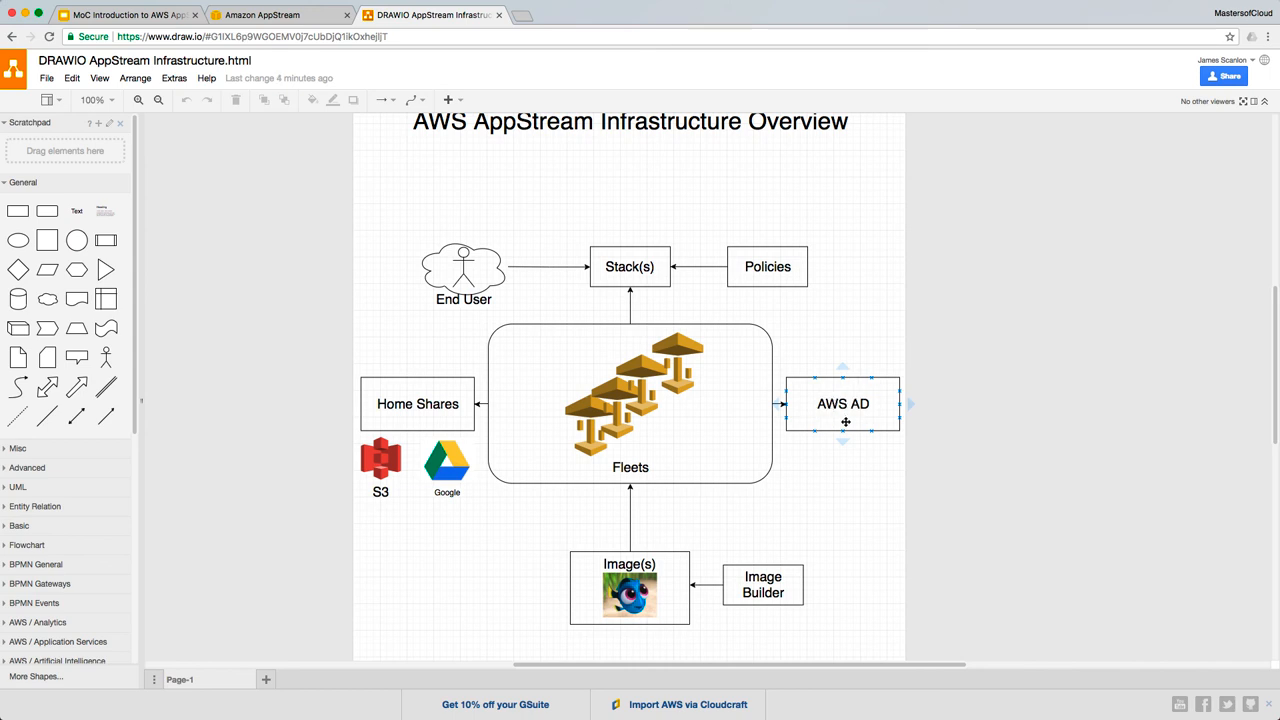
left_click(570, 164)
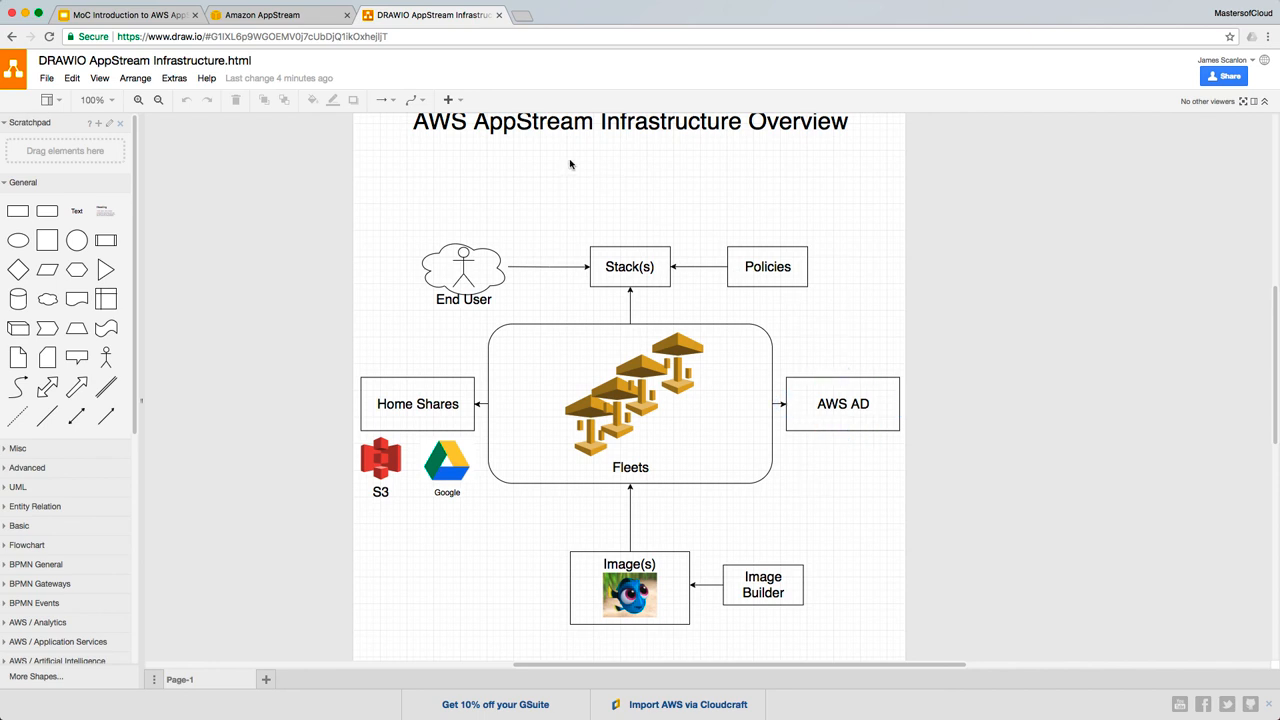
left_click(630, 400)
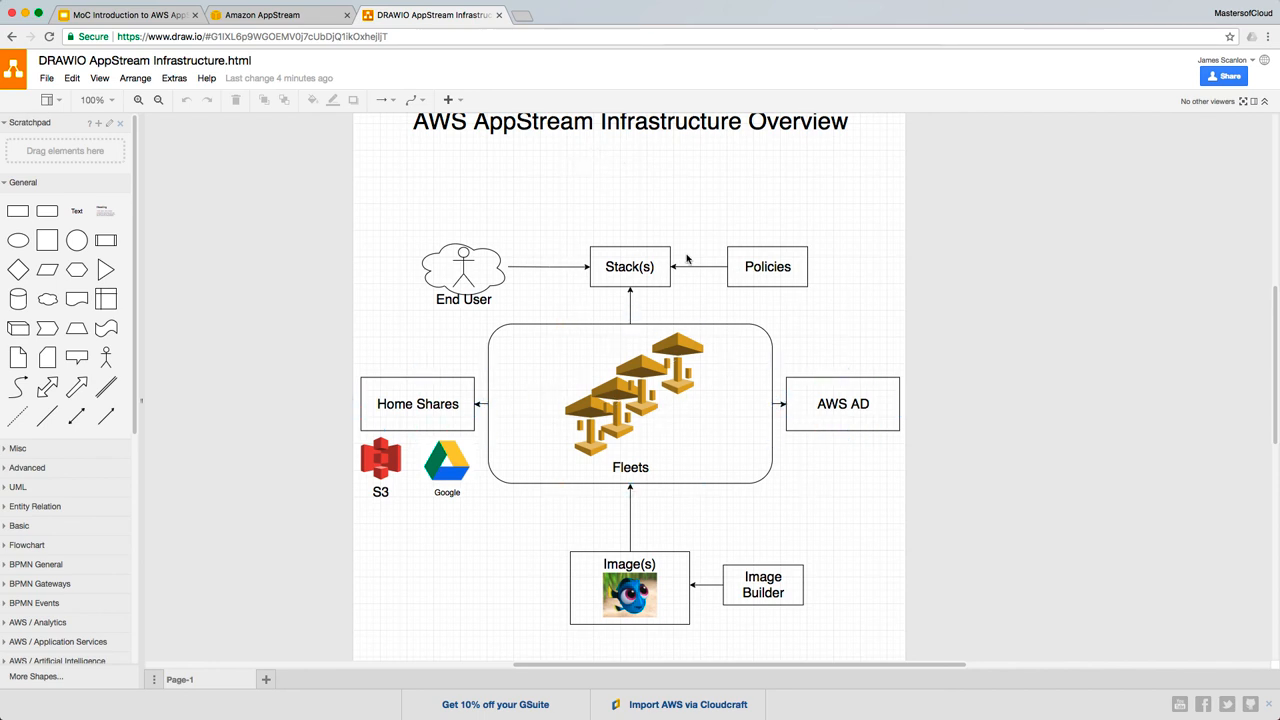
left_click(416, 404)
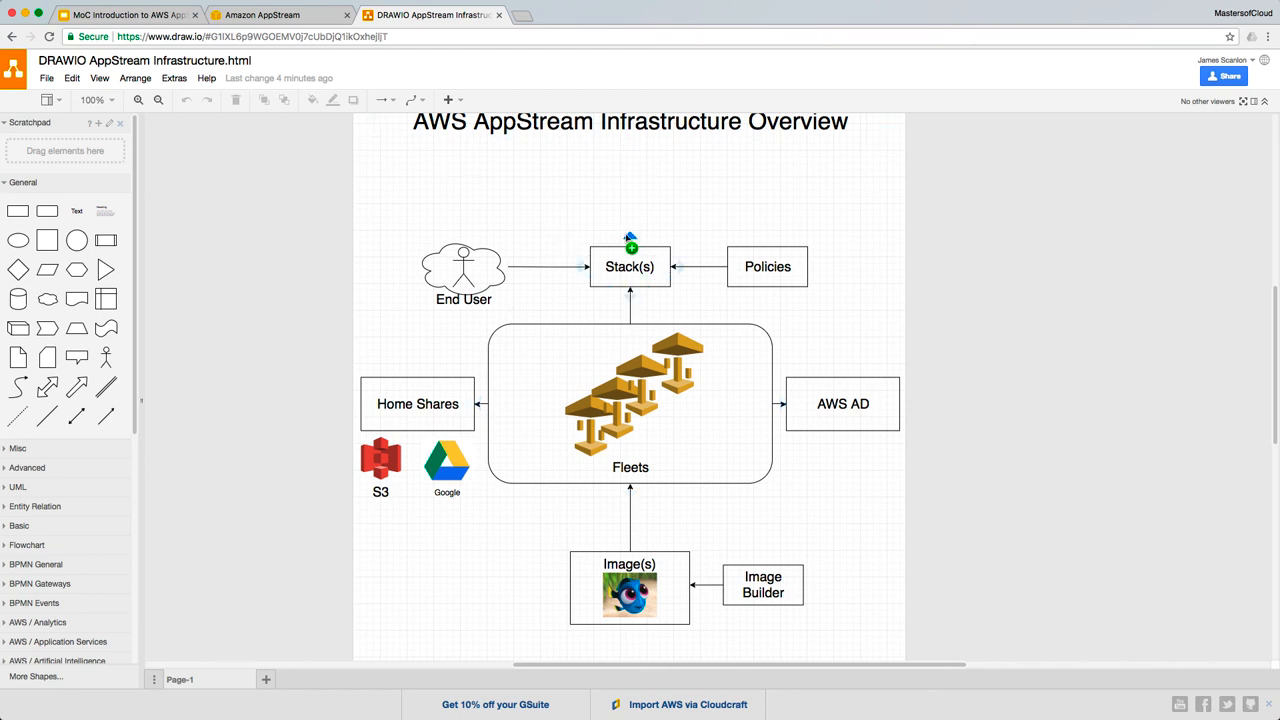
mouse_move(604, 184)
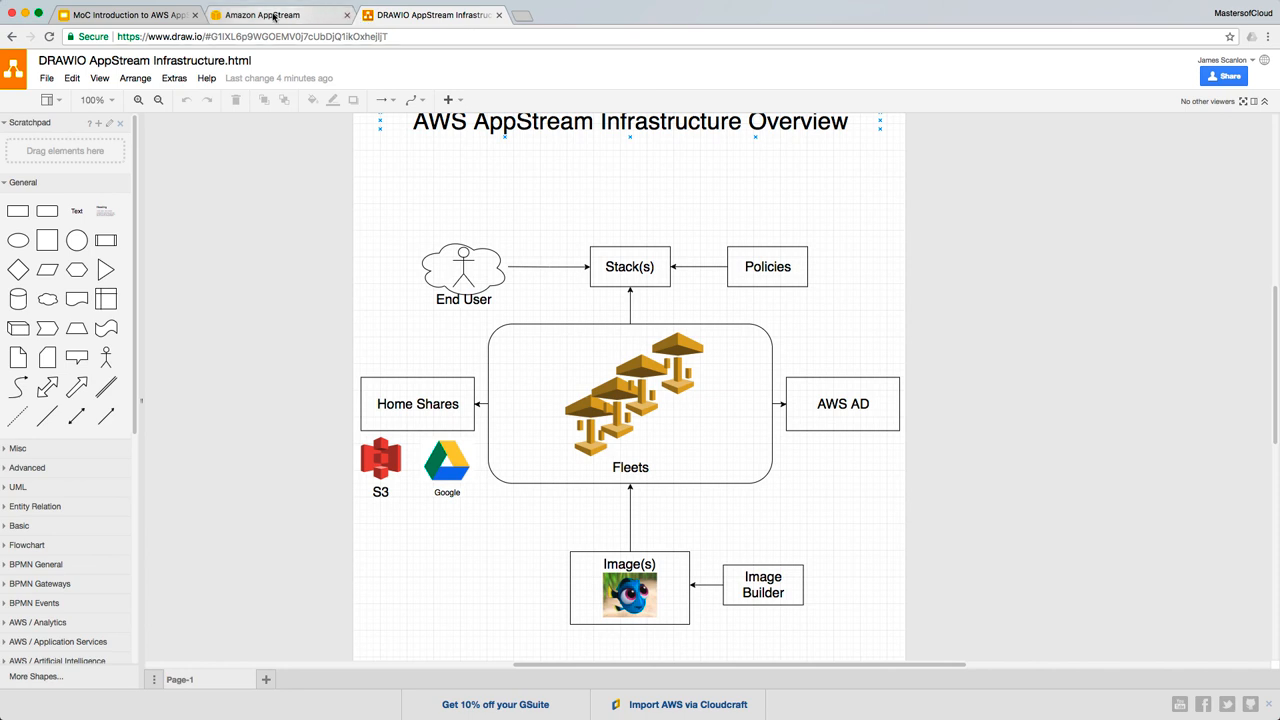
Switch back to the AppStream console tab showing the empty Stacks page.
left_click(280, 14)
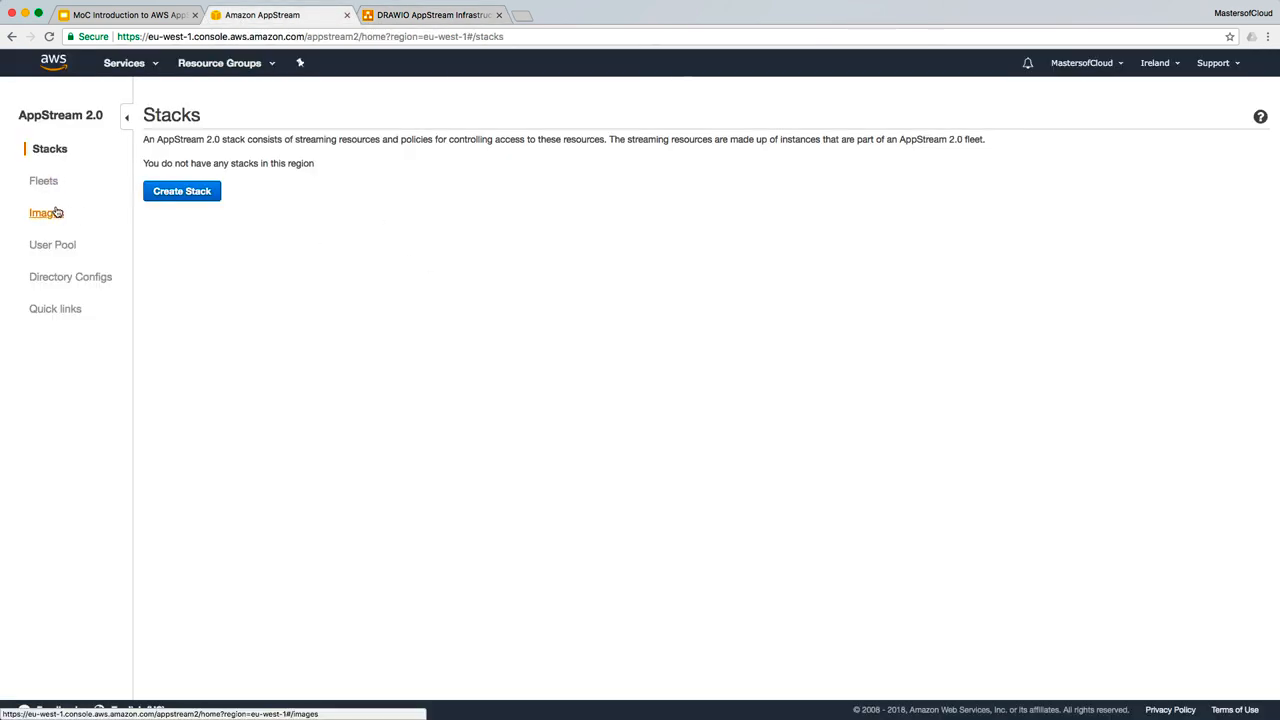
left_click(52, 244)
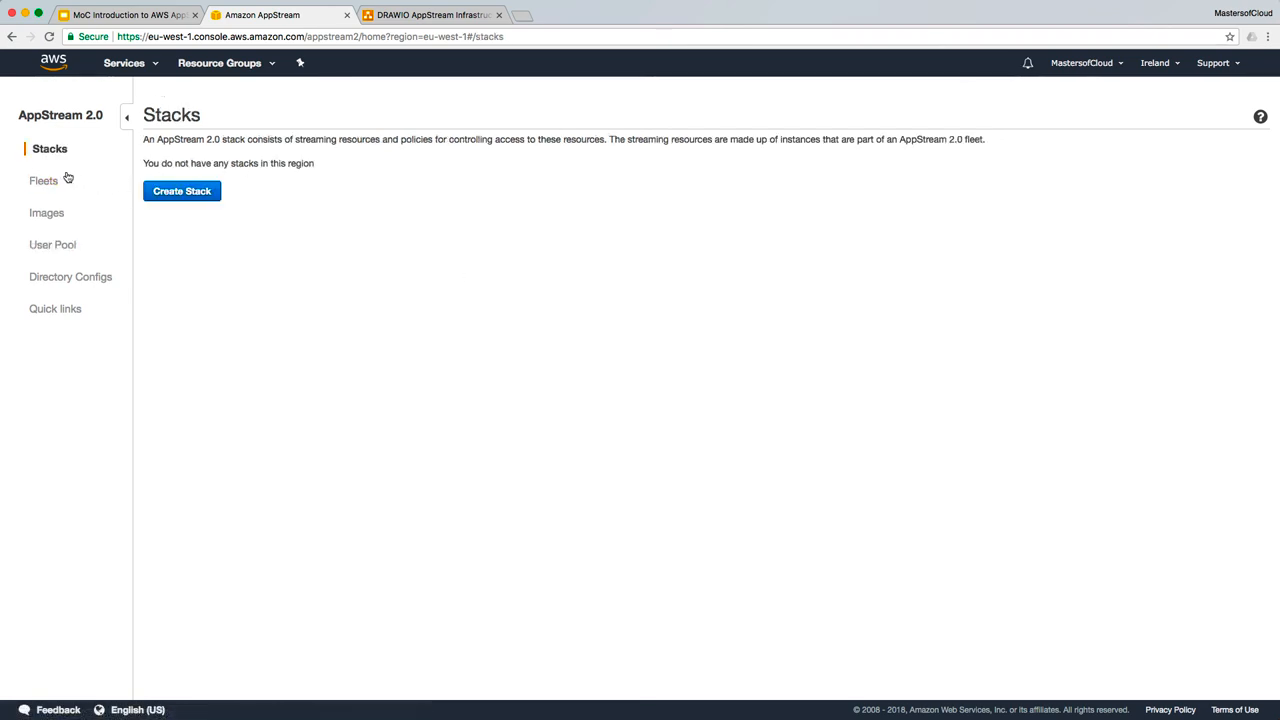
mouse_move(44, 180)
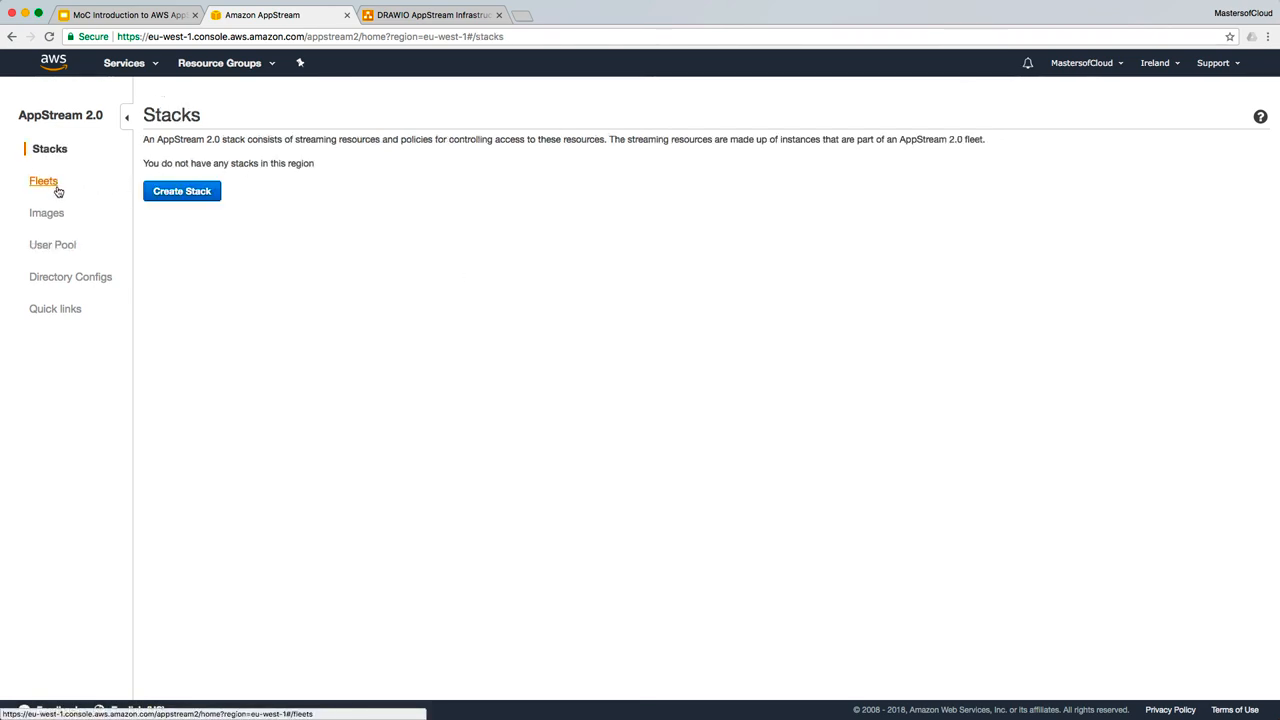